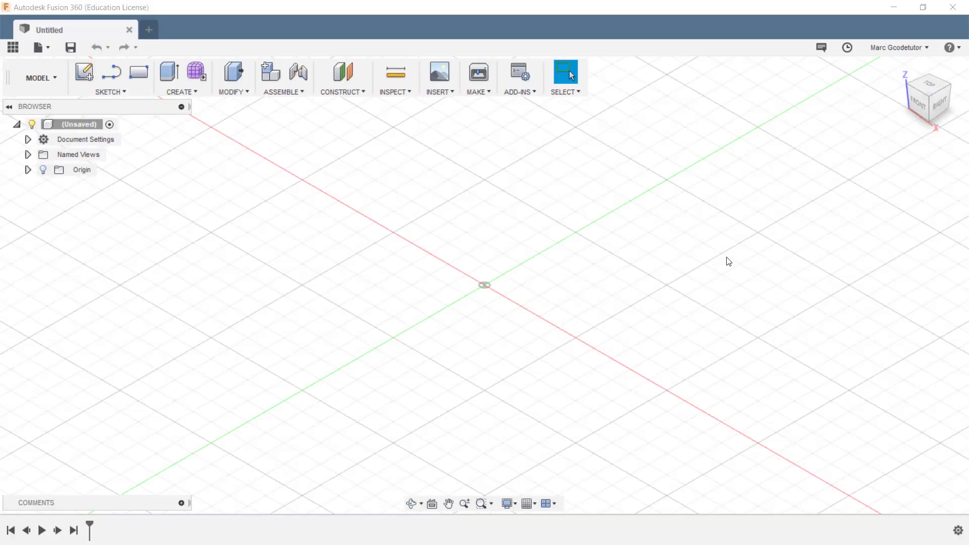
{"action": "mouse_move", "coordinate": [668, 190]}
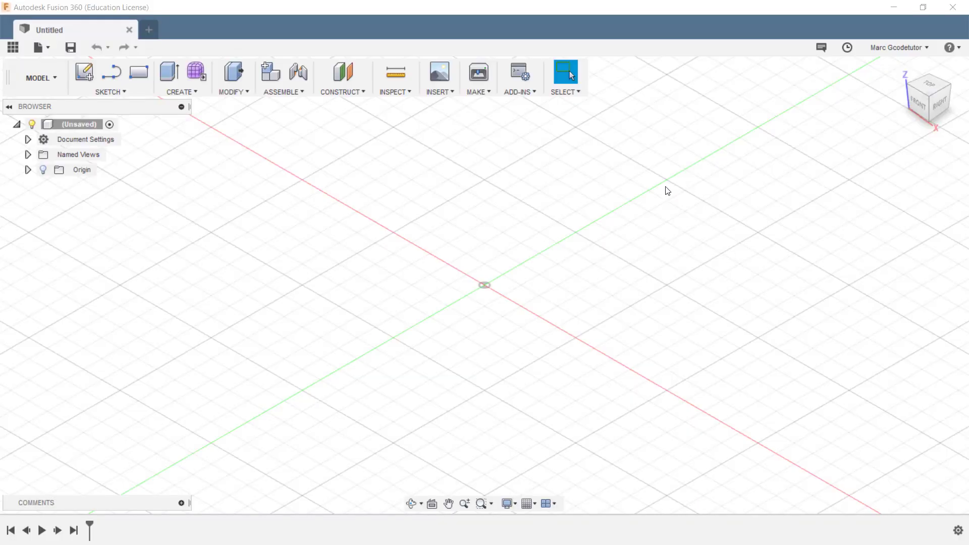
{"action": "mouse_move", "coordinate": [397, 237]}
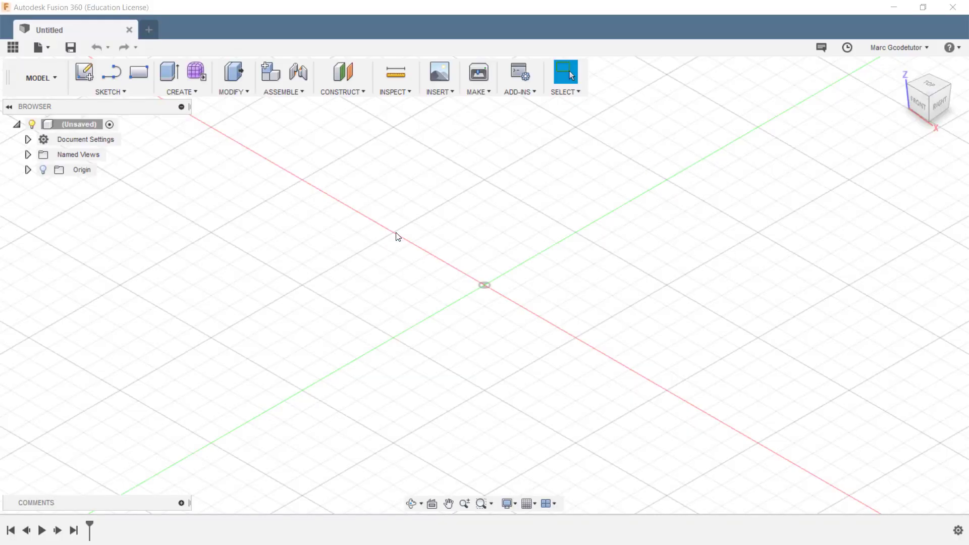
{"action": "mouse_move", "coordinate": [564, 399]}
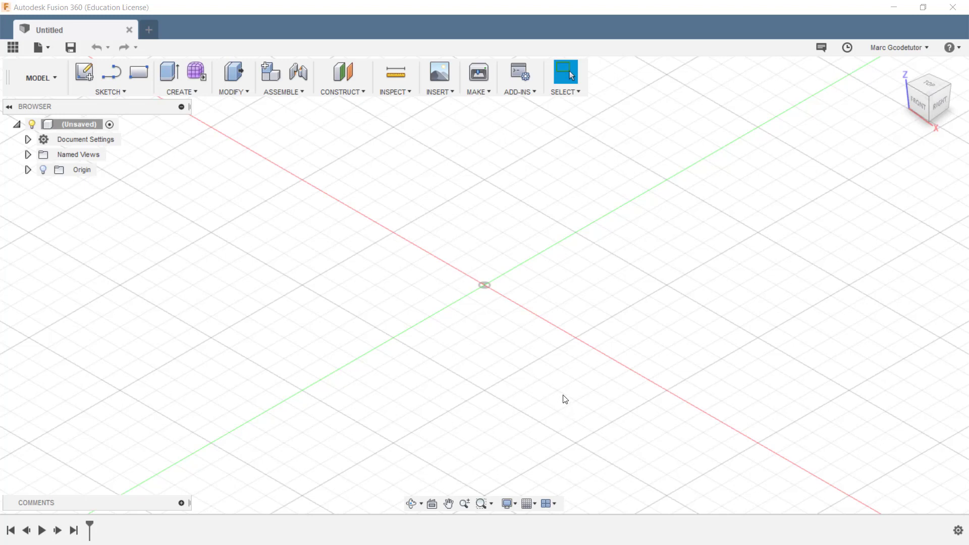
{"action": "mouse_move", "coordinate": [510, 319]}
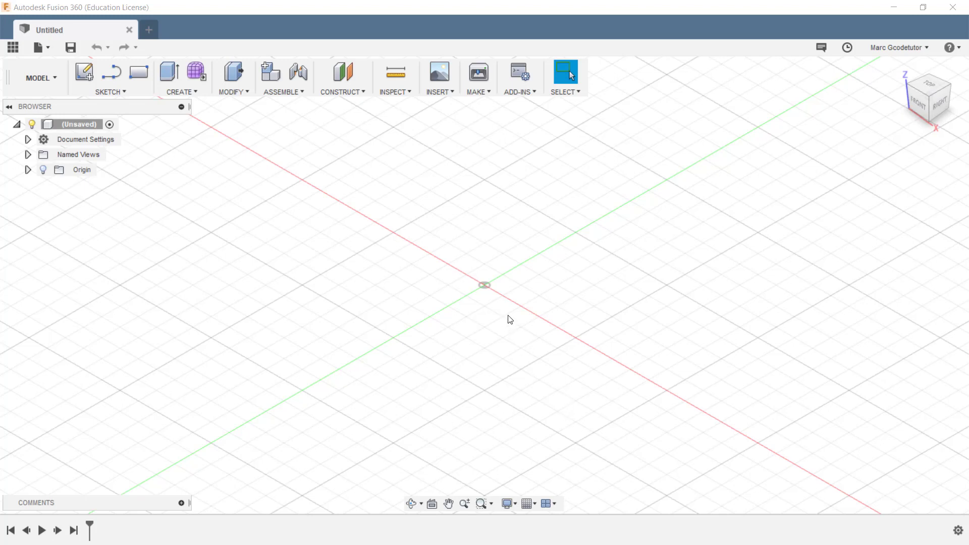
{"action": "mouse_move", "coordinate": [870, 159]}
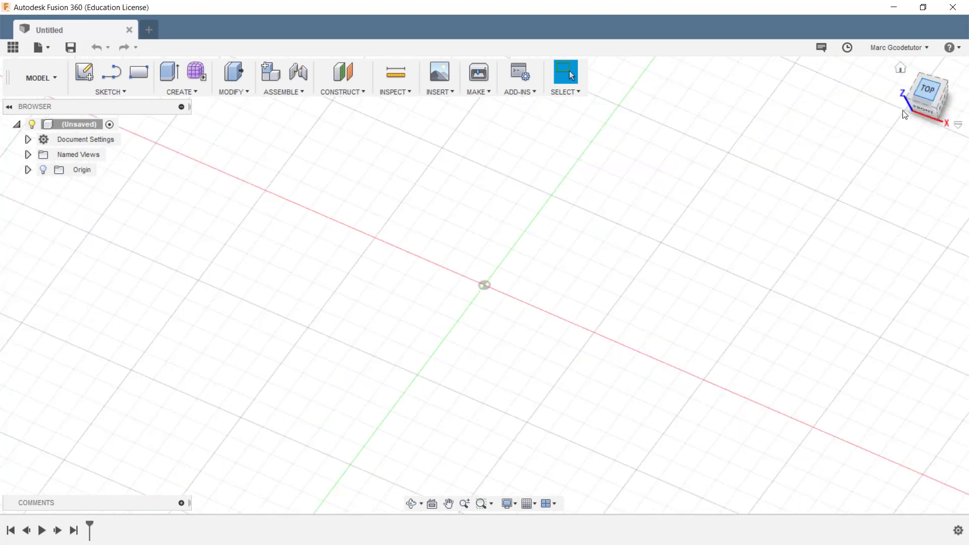
Step: Switch to the top view and search for the Line command
{"action": "left_click", "coordinate": [926, 88]}
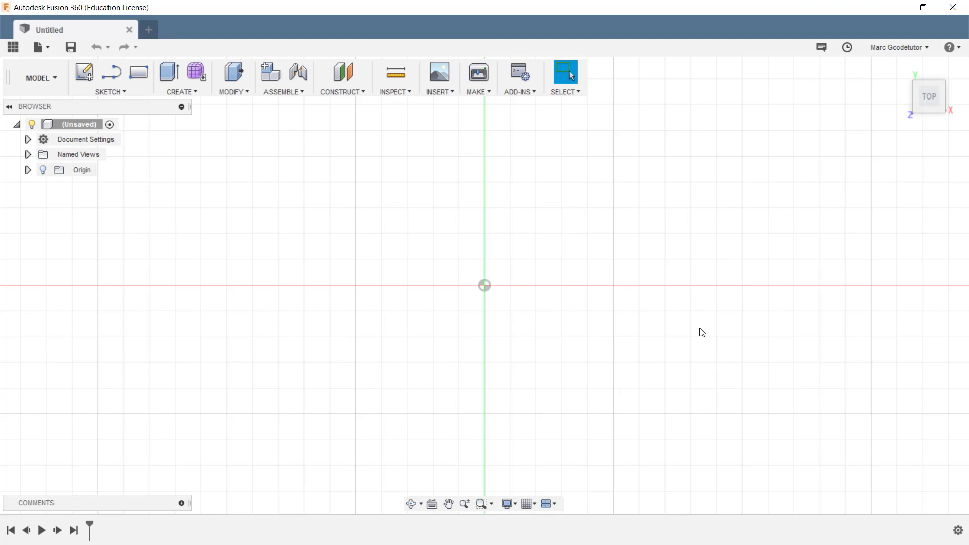
{"action": "mouse_move", "coordinate": [306, 171]}
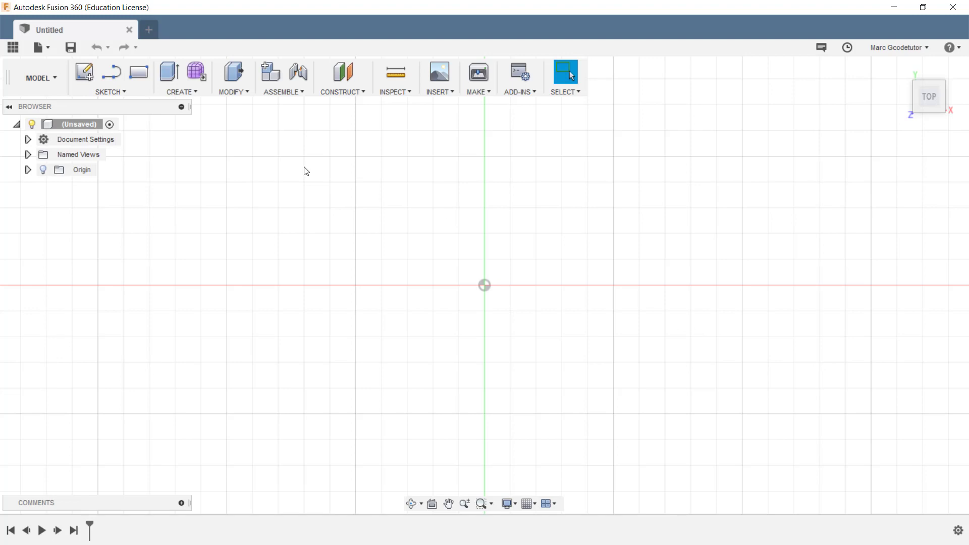
{"action": "left_click", "coordinate": [110, 92]}
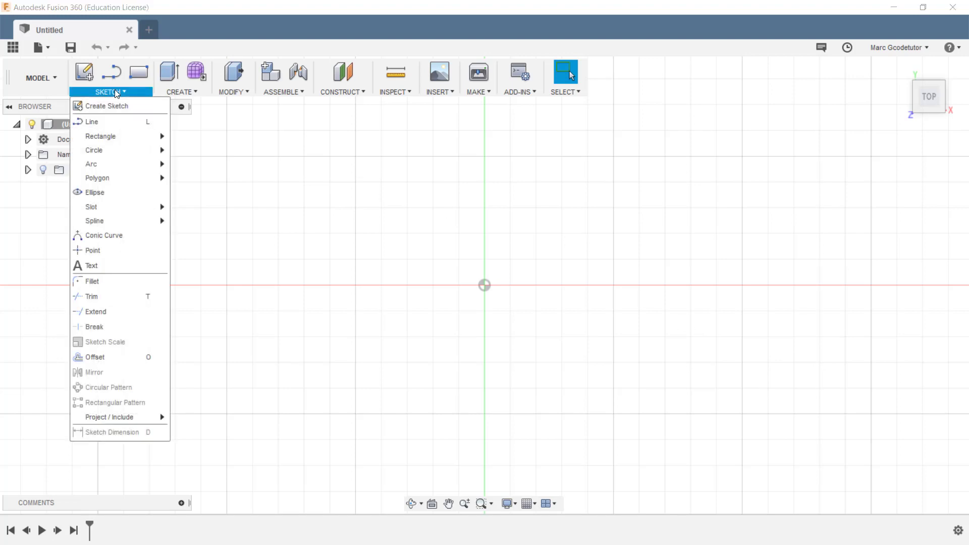
{"action": "mouse_move", "coordinate": [93, 122]}
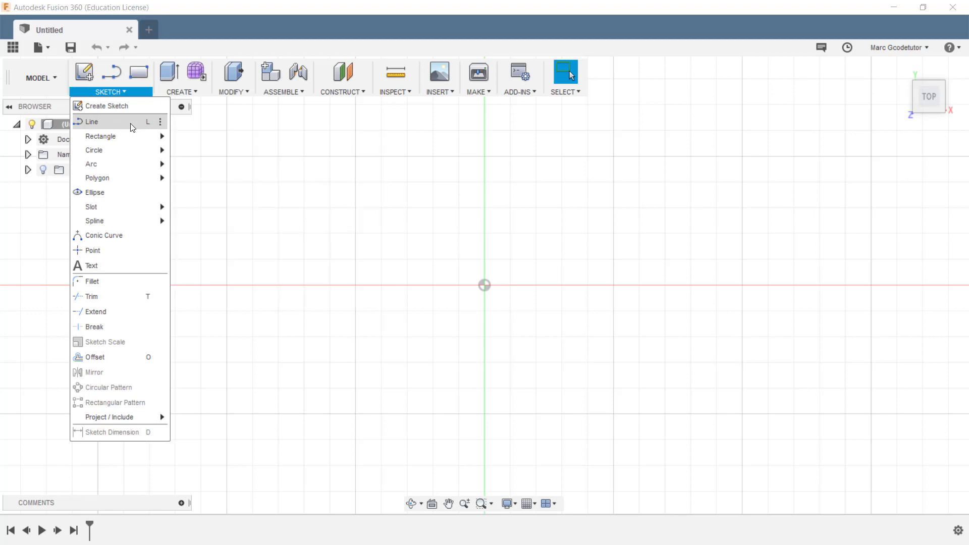
{"action": "mouse_move", "coordinate": [101, 136]}
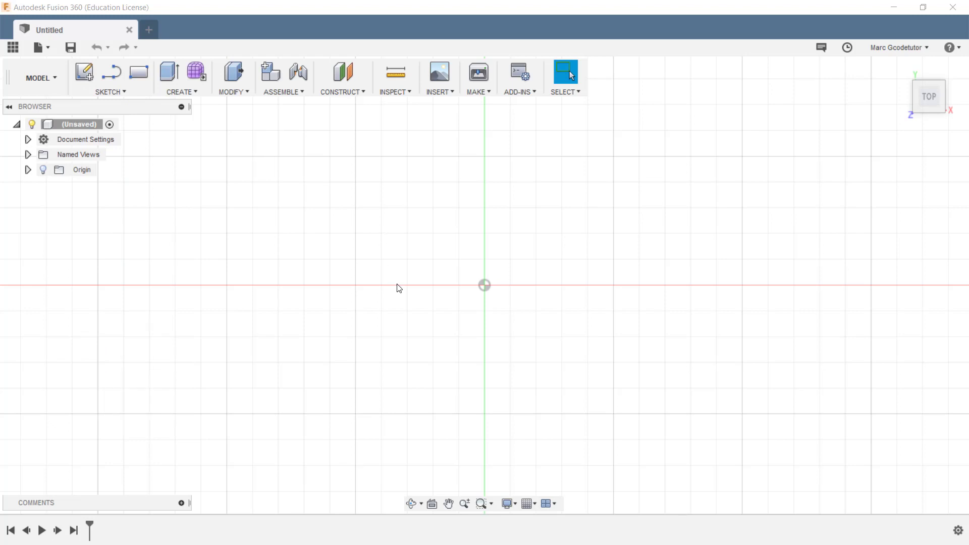
{"action": "key", "text": "s"}
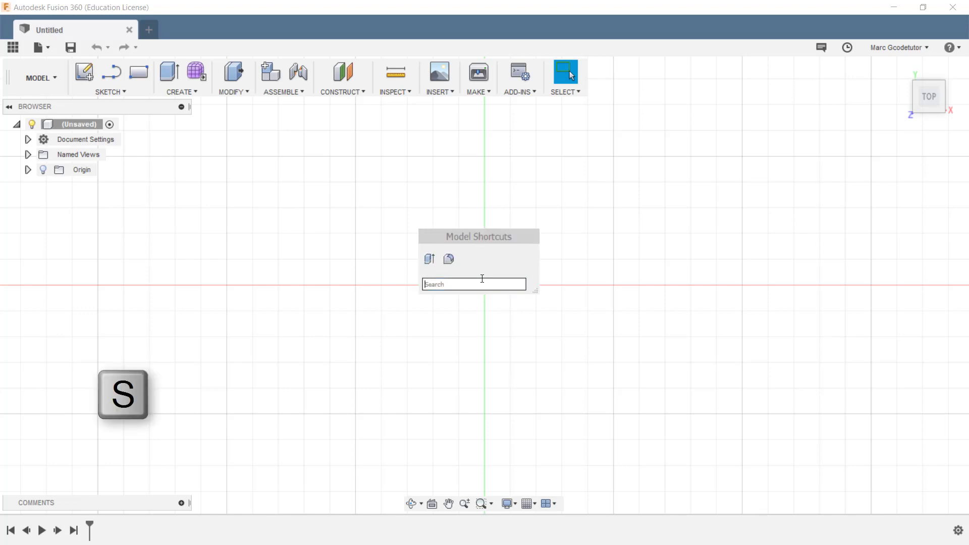
{"action": "type", "text": "l"}
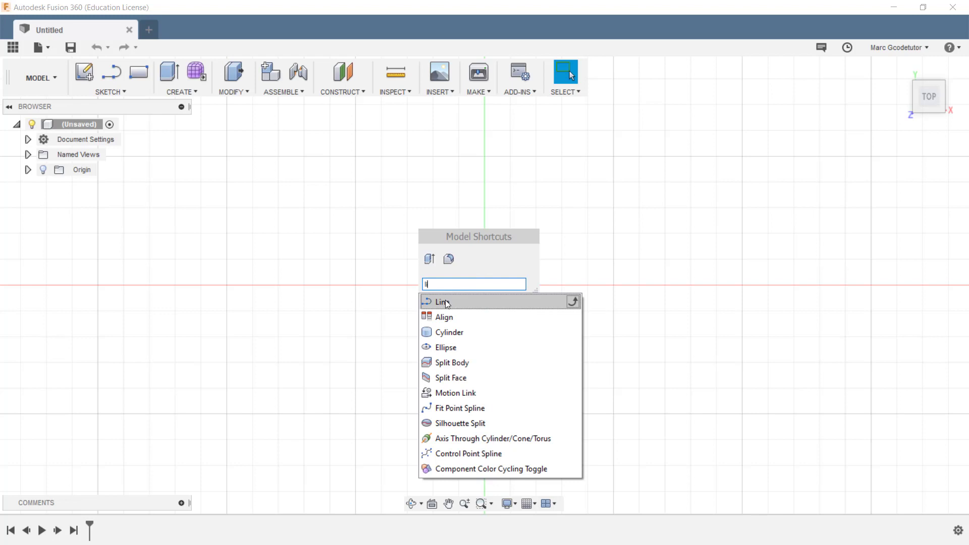
{"action": "mouse_move", "coordinate": [455, 304]}
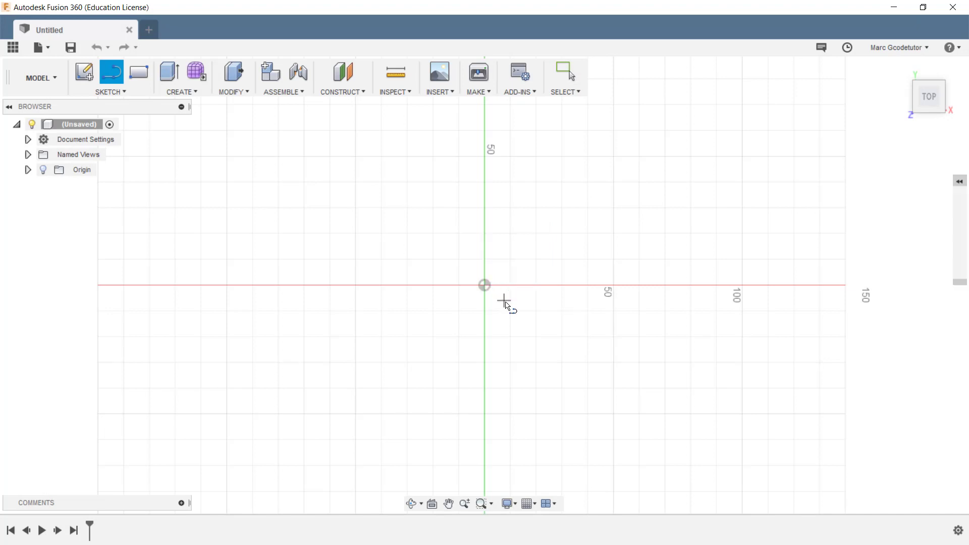
Step: Draw a closed outline of connected lines starting at the origin
{"action": "left_click_drag", "start_coordinate": [484, 285], "coordinate": [622, 312]}
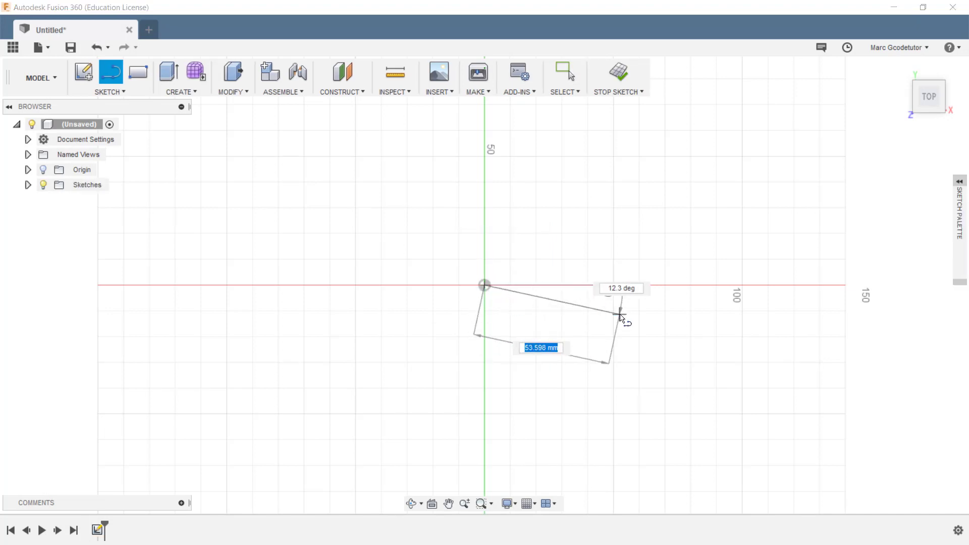
{"action": "left_click_drag", "start_coordinate": [621, 314], "coordinate": [625, 162]}
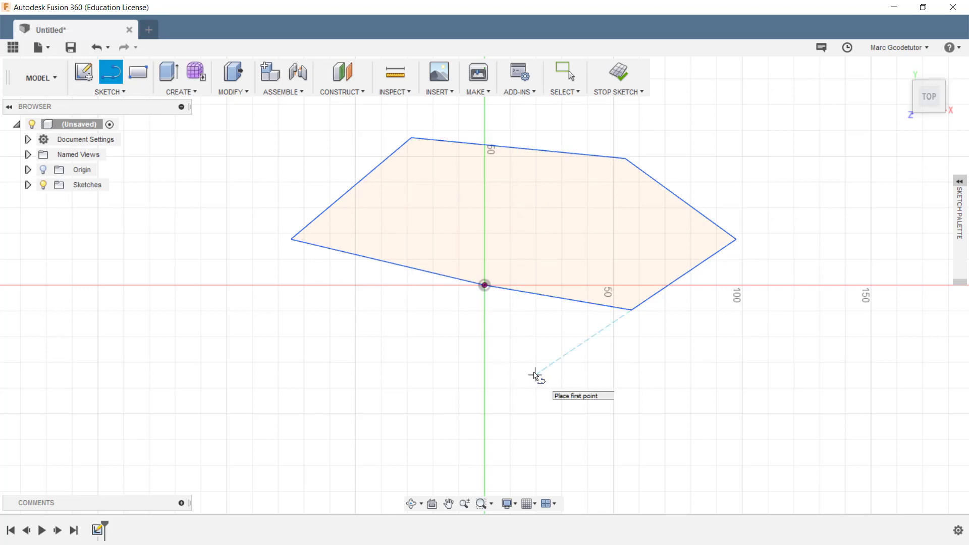
{"action": "key", "text": "Escape"}
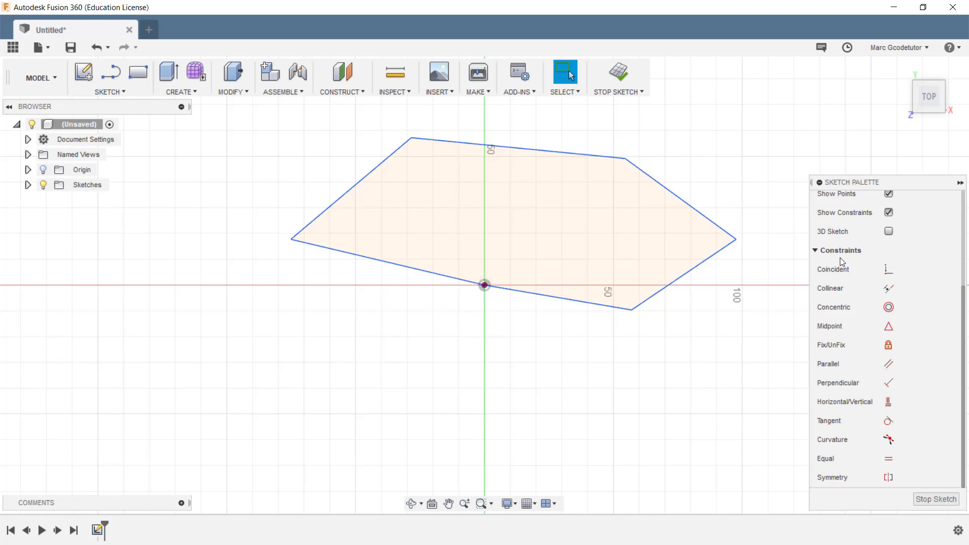
{"action": "mouse_move", "coordinate": [824, 421]}
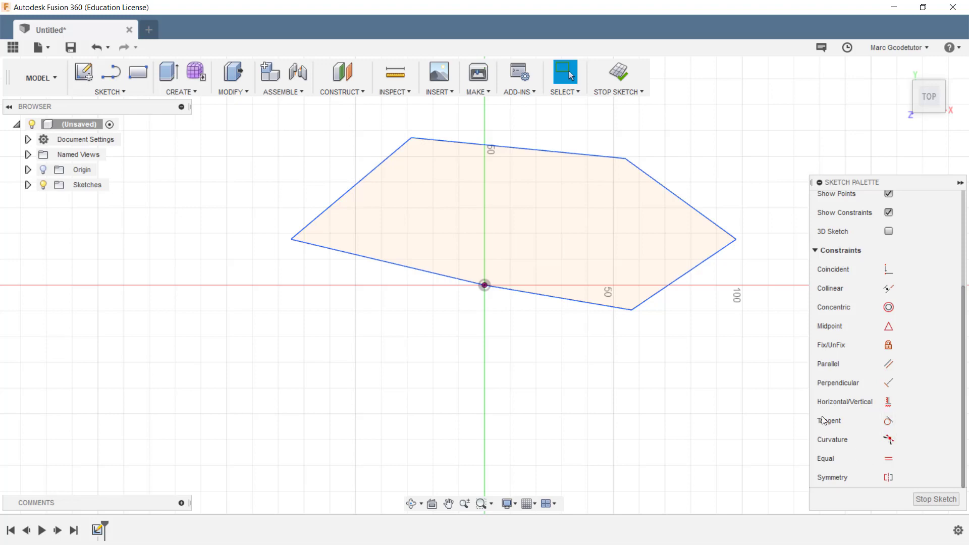
{"action": "mouse_move", "coordinate": [853, 457]}
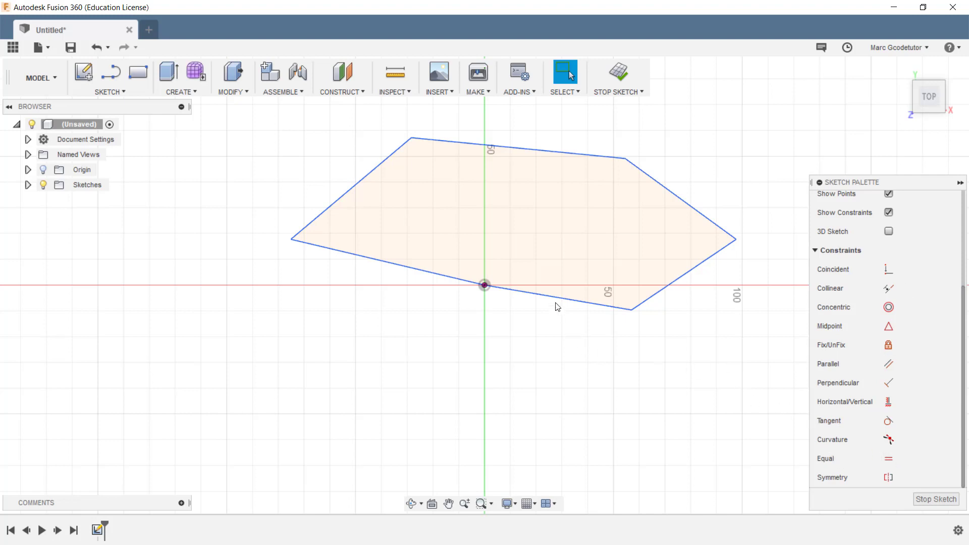
{"action": "mouse_move", "coordinate": [556, 152]}
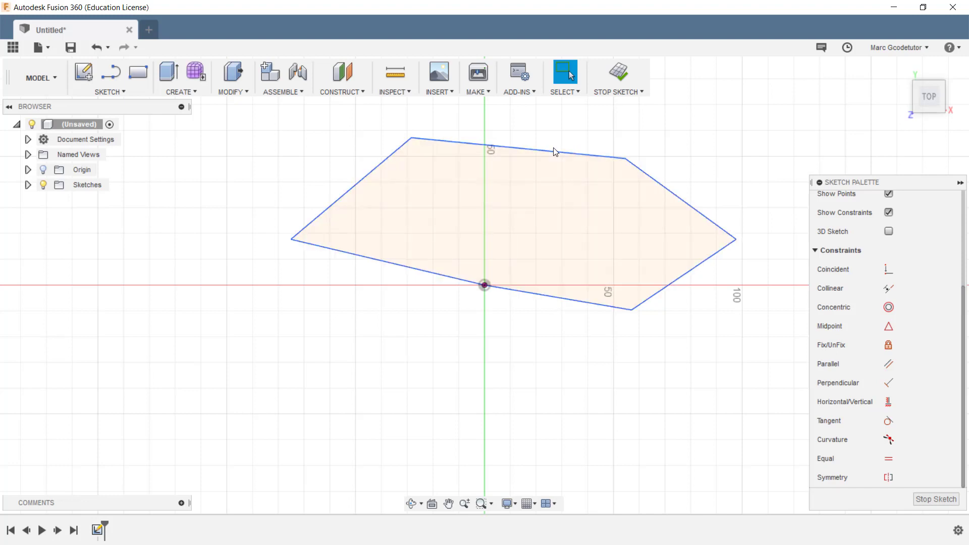
{"action": "mouse_move", "coordinate": [546, 303]}
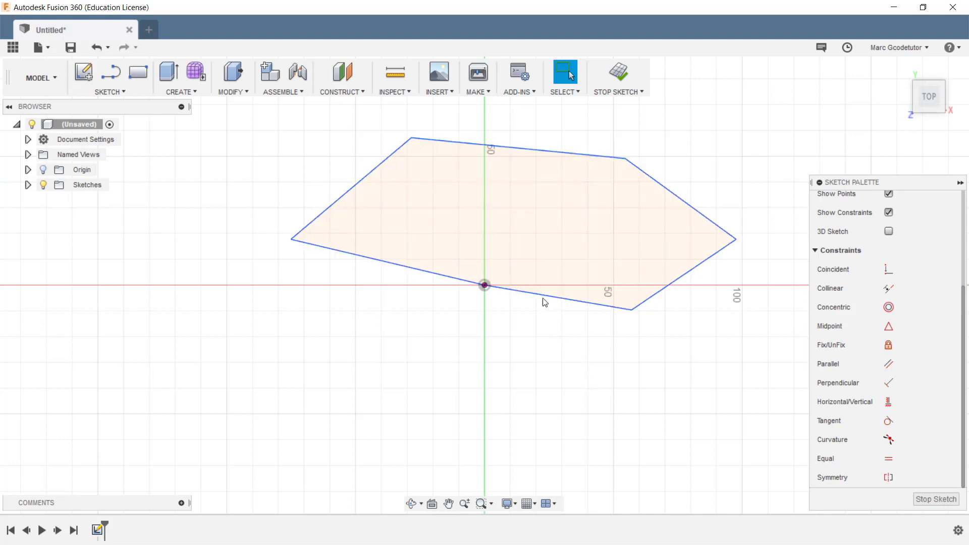
{"action": "mouse_move", "coordinate": [863, 284]}
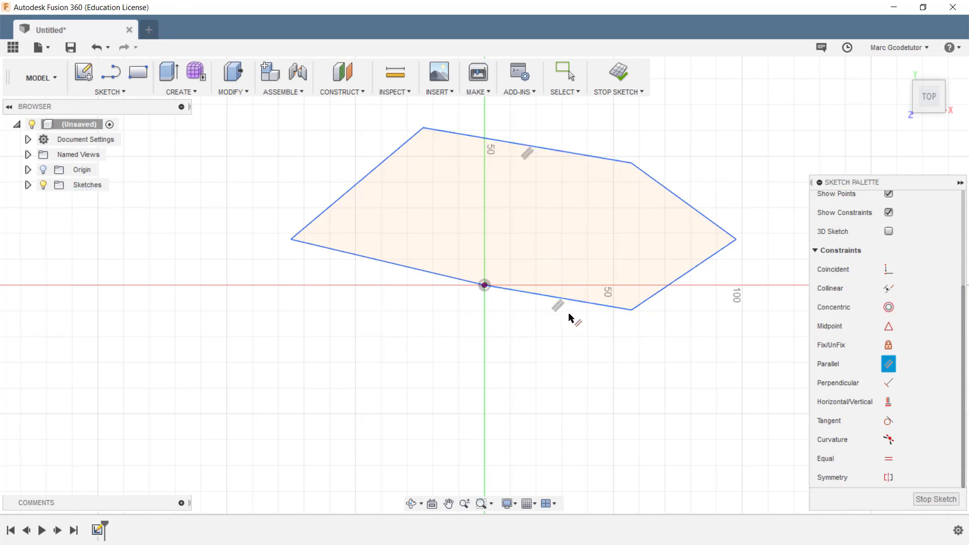
{"action": "mouse_move", "coordinate": [540, 154]}
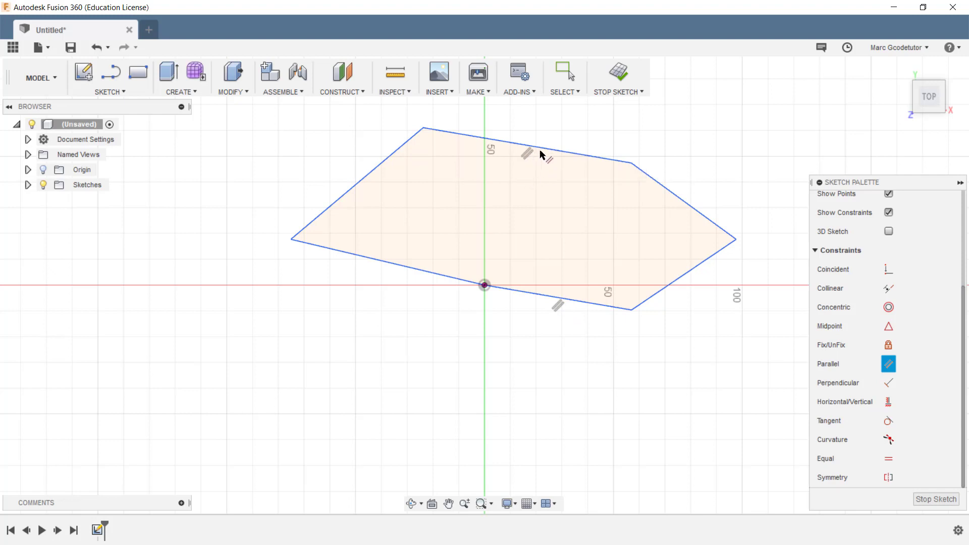
{"action": "mouse_move", "coordinate": [619, 411]}
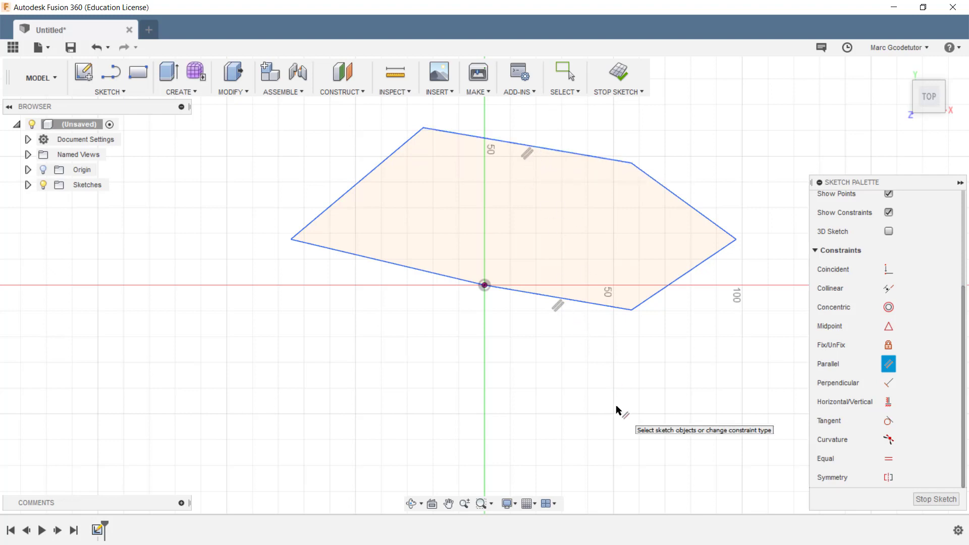
{"action": "mouse_move", "coordinate": [516, 168]}
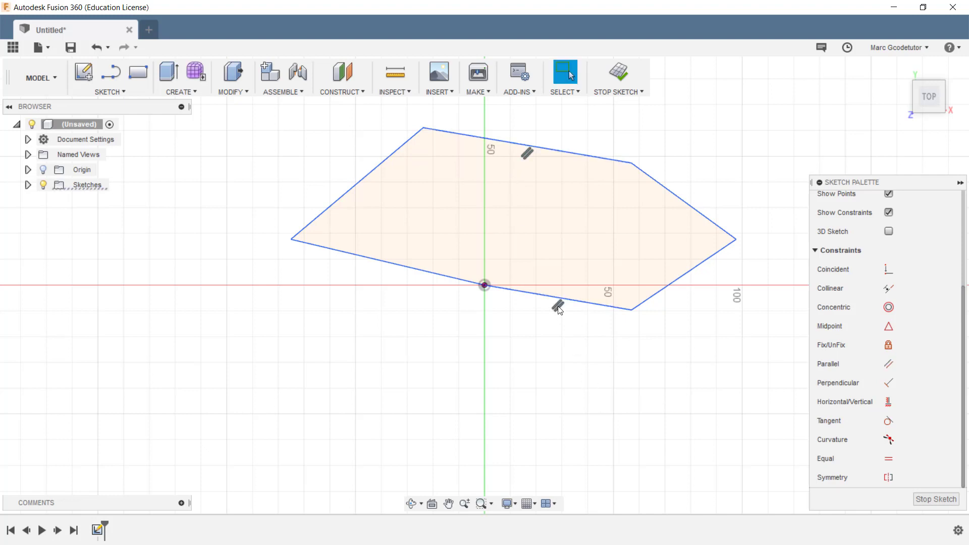
Step: Delete the parallel constraint between the polygon's top and lower edges
{"action": "key", "text": "Delete"}
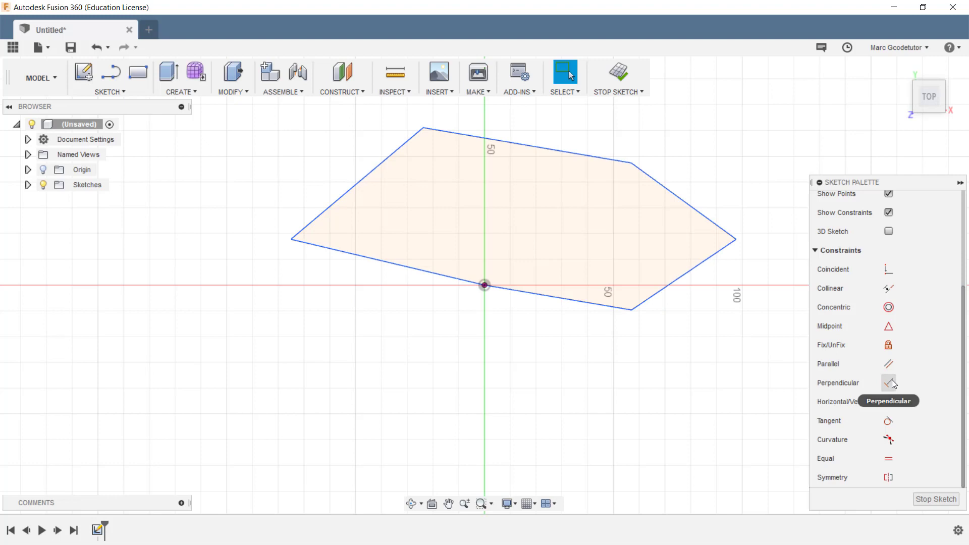
Step: Make the left edge perpendicular to the lower-left edge, then drag corners to test it
{"action": "left_click", "coordinate": [889, 383]}
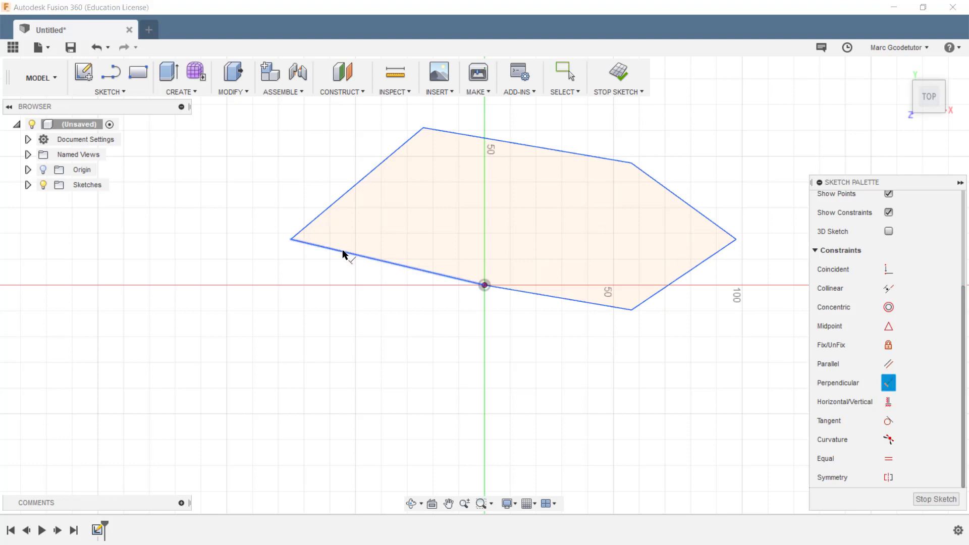
{"action": "mouse_move", "coordinate": [345, 201]}
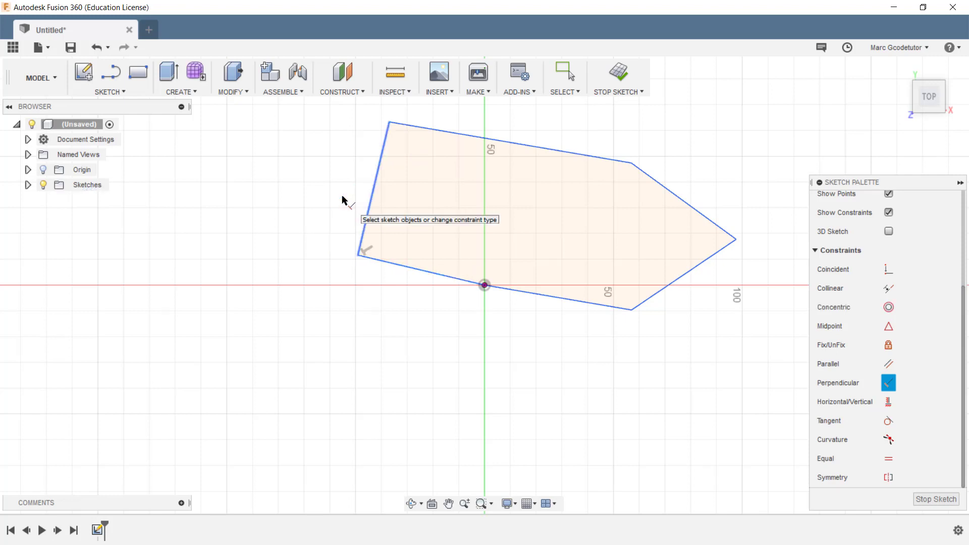
{"action": "mouse_move", "coordinate": [359, 251]}
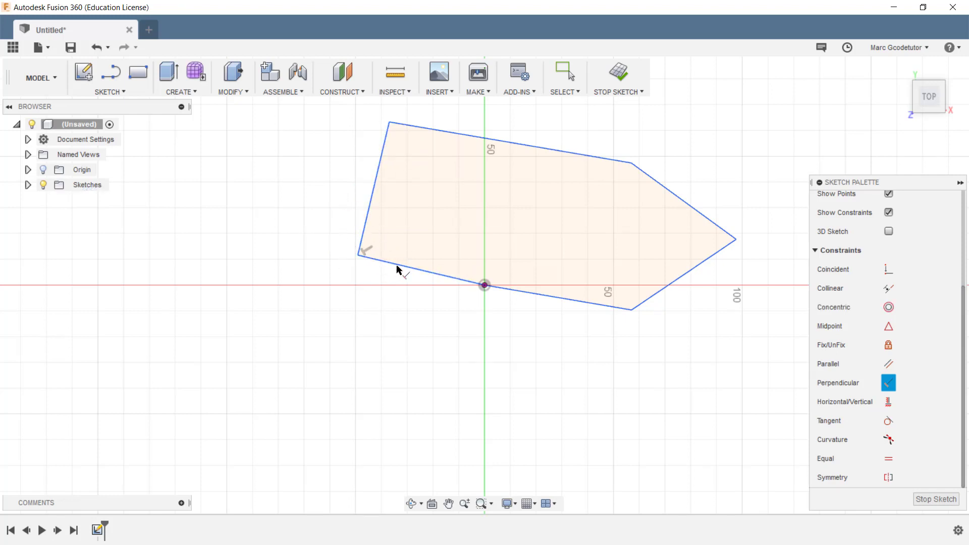
{"action": "mouse_move", "coordinate": [429, 369]}
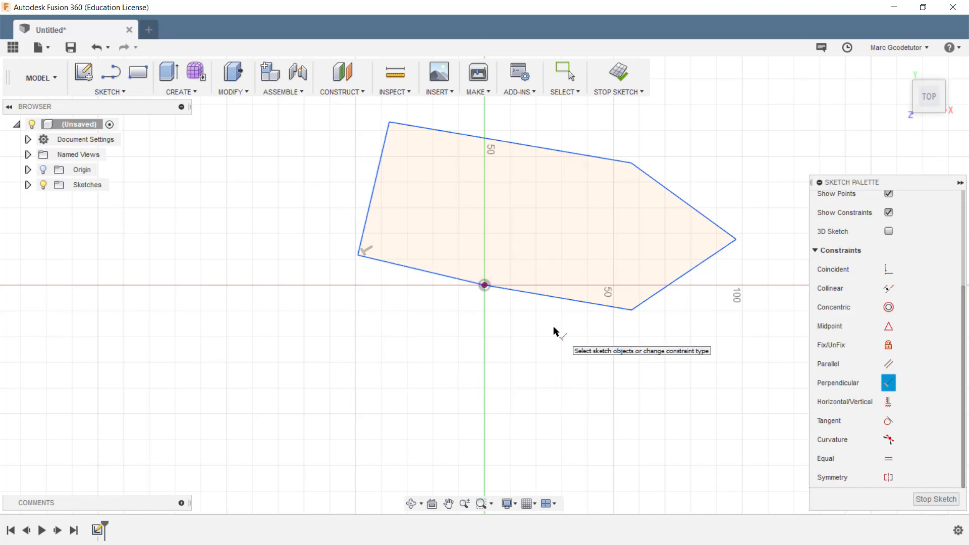
{"action": "left_click", "coordinate": [564, 72]}
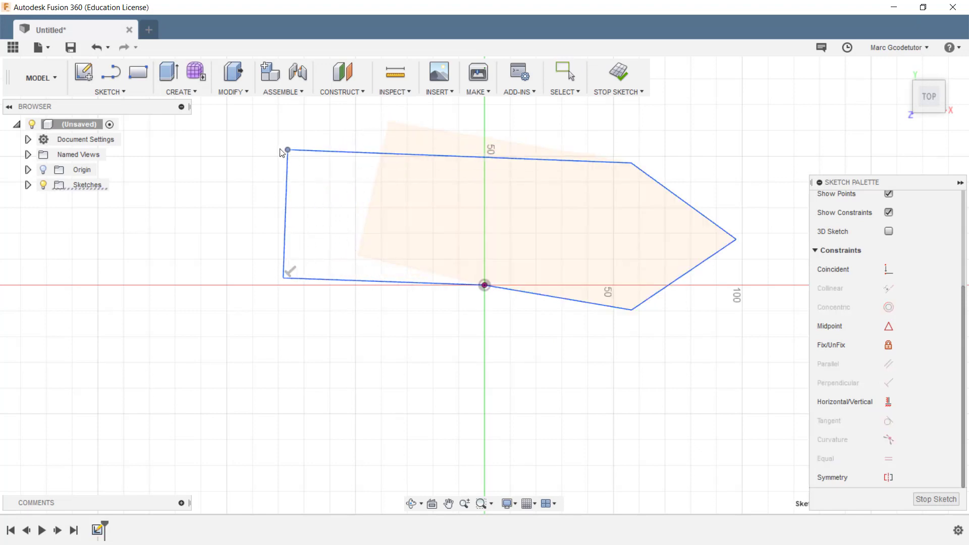
{"action": "left_click_drag", "start_coordinate": [287, 151], "coordinate": [262, 138]}
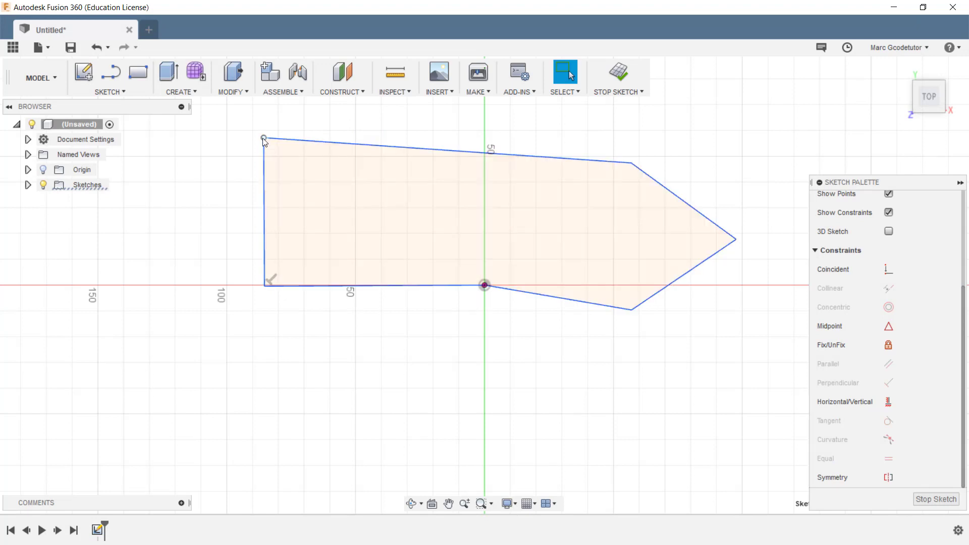
{"action": "left_click_drag", "start_coordinate": [264, 138], "coordinate": [467, 117]}
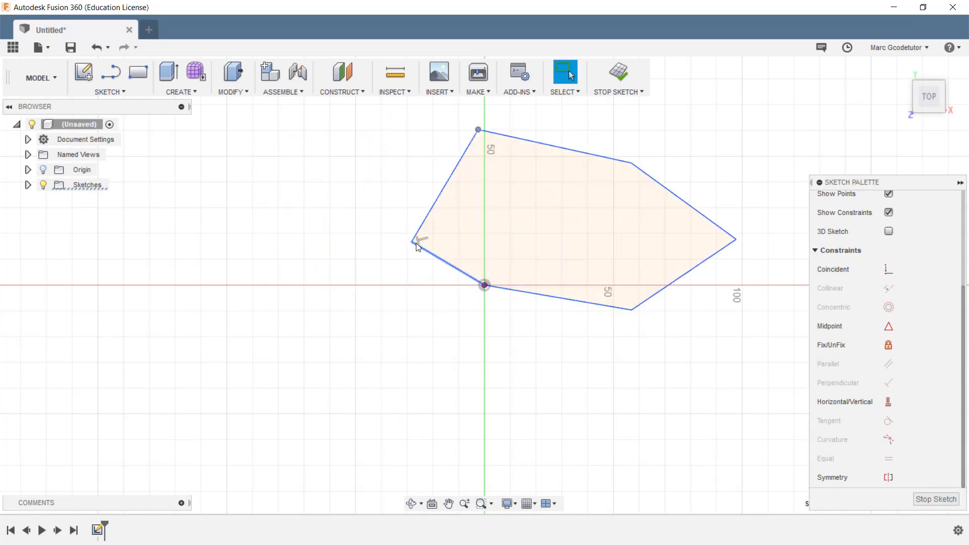
{"action": "left_click_drag", "start_coordinate": [479, 130], "coordinate": [355, 157]}
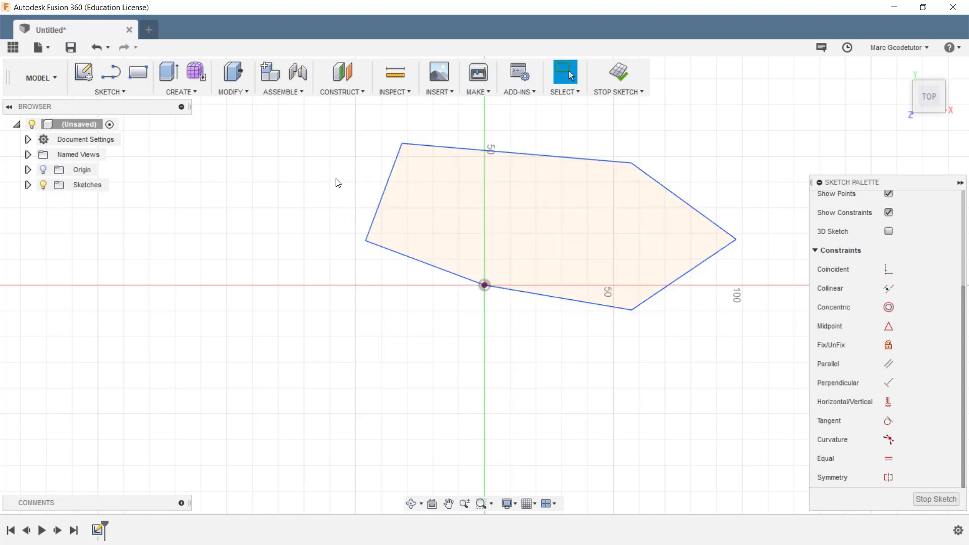
{"action": "key", "text": "Delete"}
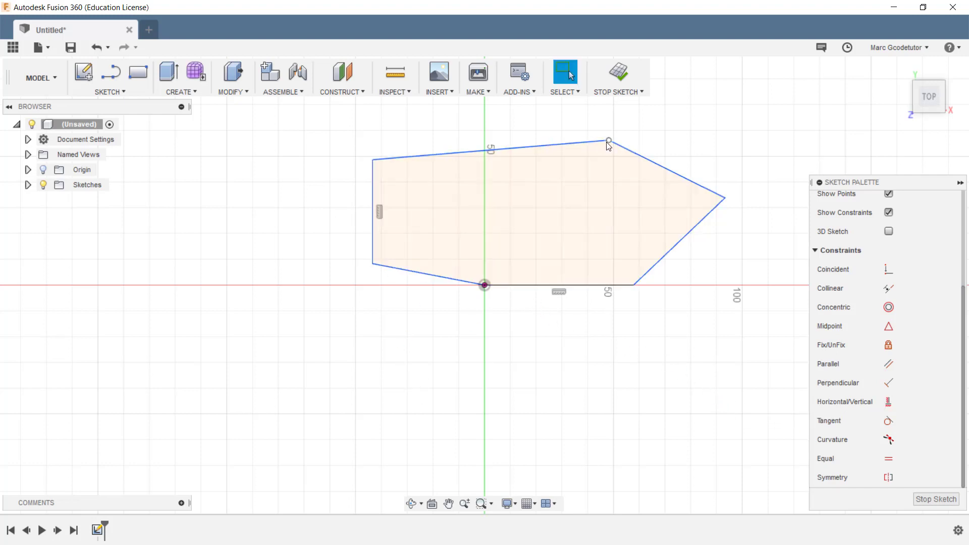
Step: Drag the upper-right, right and left corners to reshape the outline
{"action": "left_click_drag", "start_coordinate": [609, 141], "coordinate": [732, 156]}
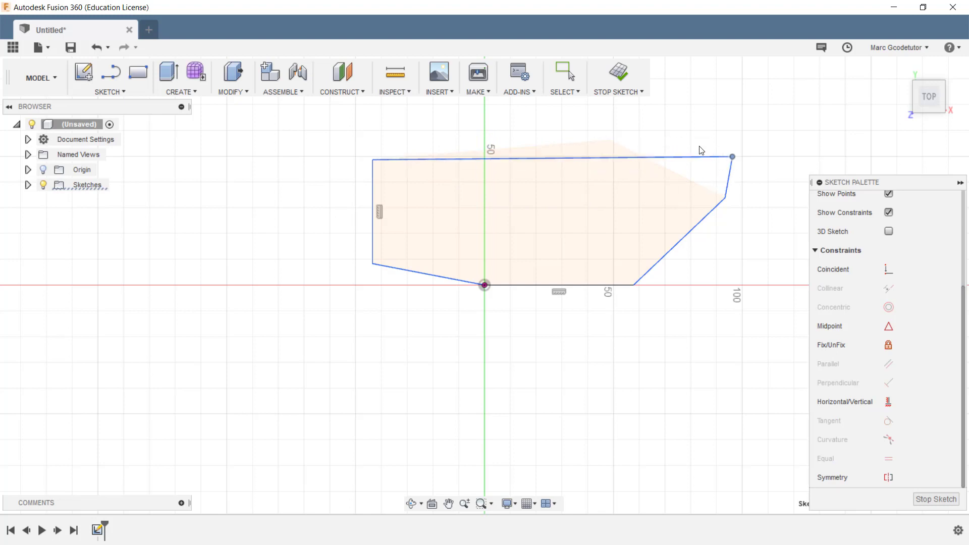
{"action": "left_click_drag", "start_coordinate": [732, 157], "coordinate": [728, 284]}
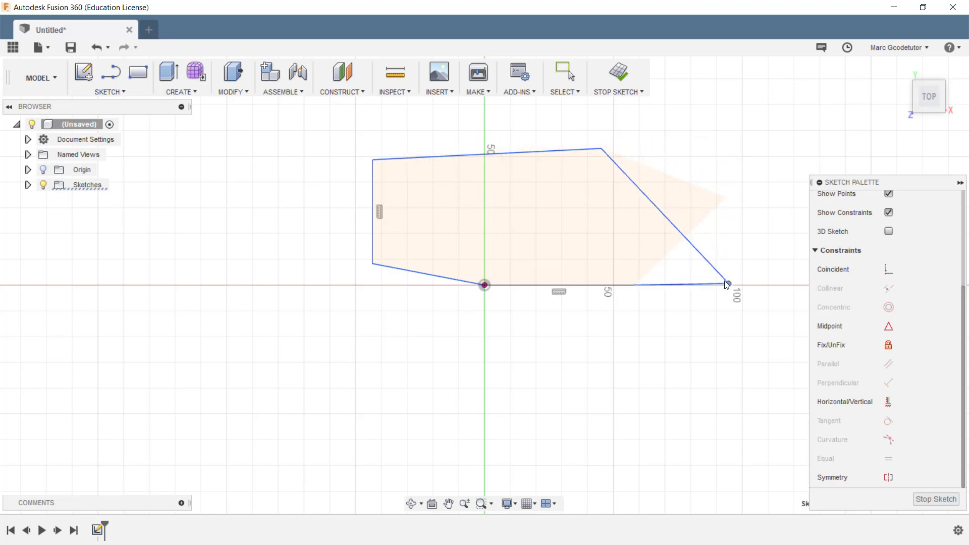
{"action": "left_click_drag", "start_coordinate": [726, 285], "coordinate": [294, 213]}
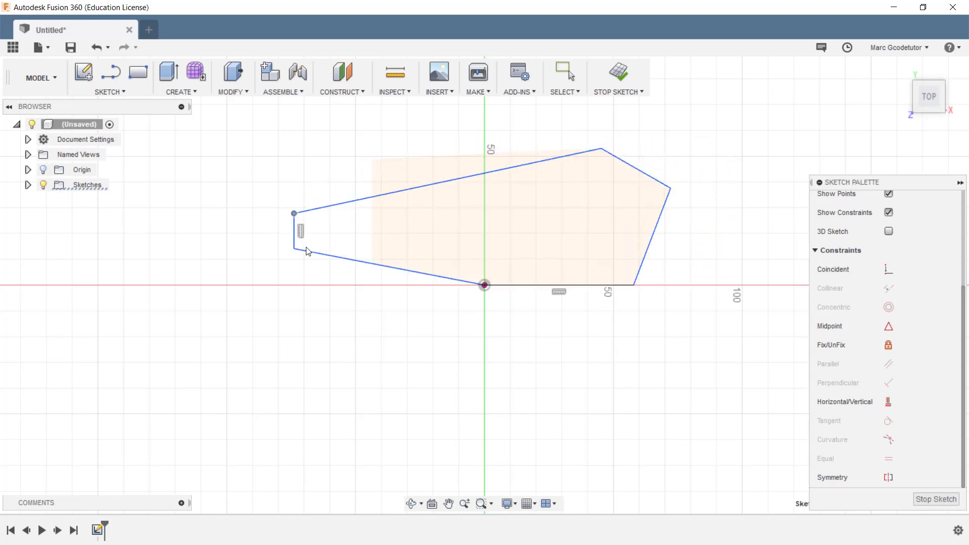
{"action": "left_click_drag", "start_coordinate": [293, 213], "coordinate": [330, 146]}
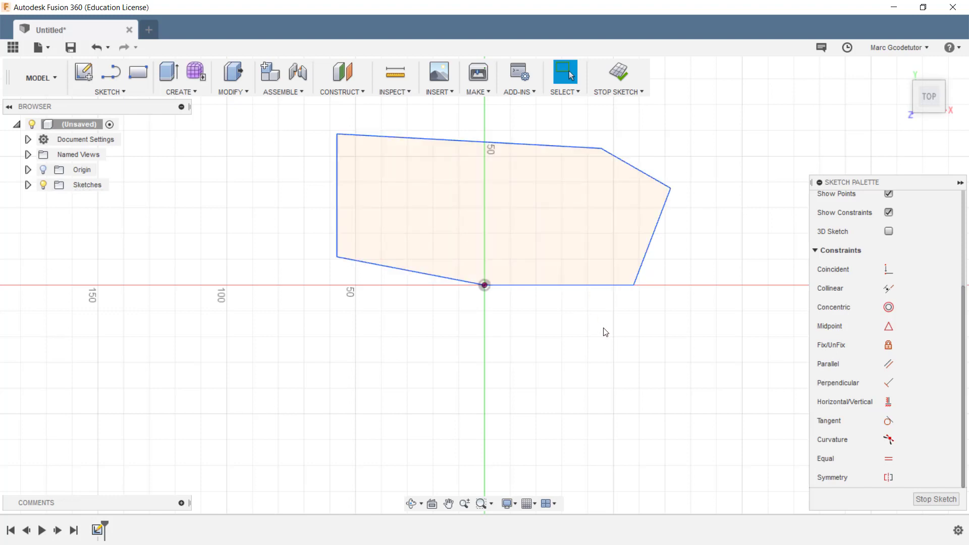
{"action": "mouse_move", "coordinate": [677, 399]}
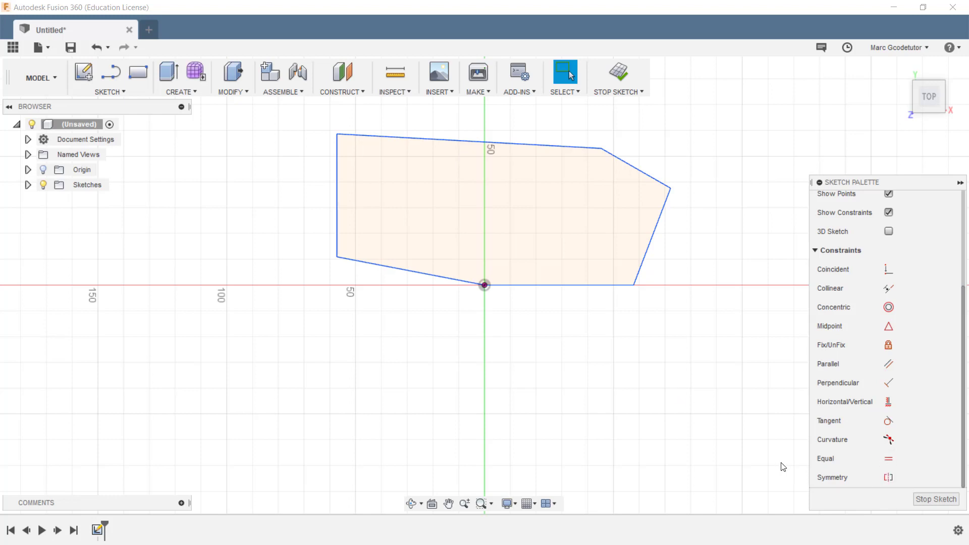
{"action": "mouse_move", "coordinate": [889, 459]}
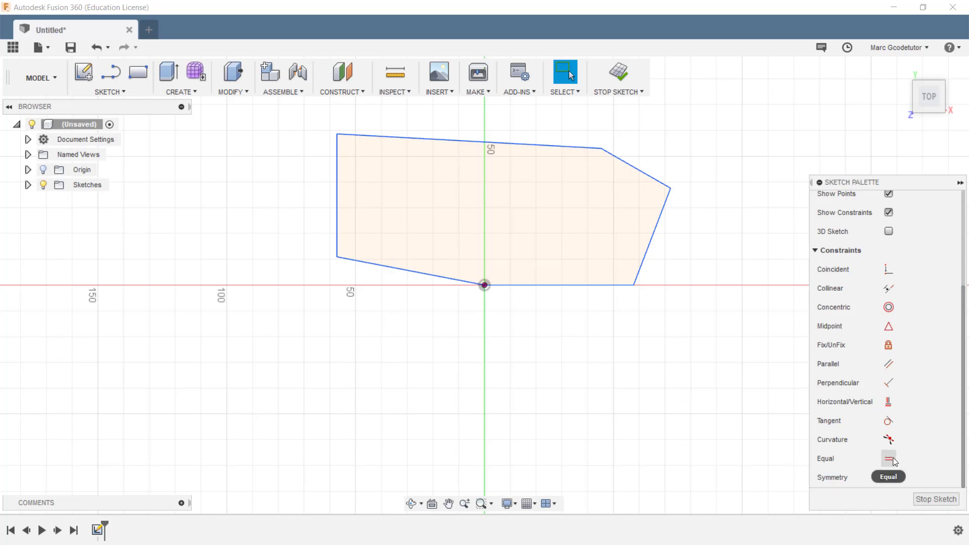
Step: Constrain the left and lower-right edges equal, then reposition the right corner
{"action": "left_click", "coordinate": [889, 459]}
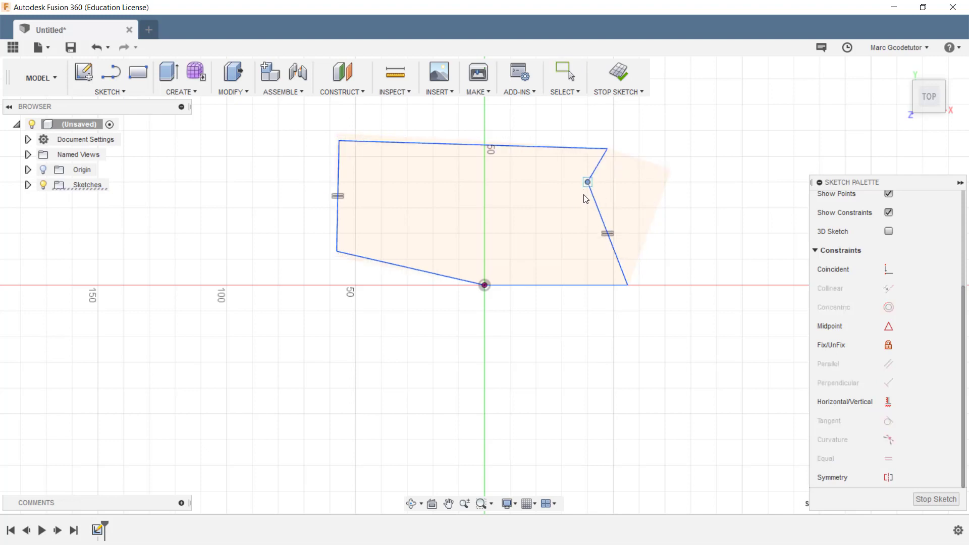
{"action": "left_click_drag", "start_coordinate": [587, 182], "coordinate": [751, 107]}
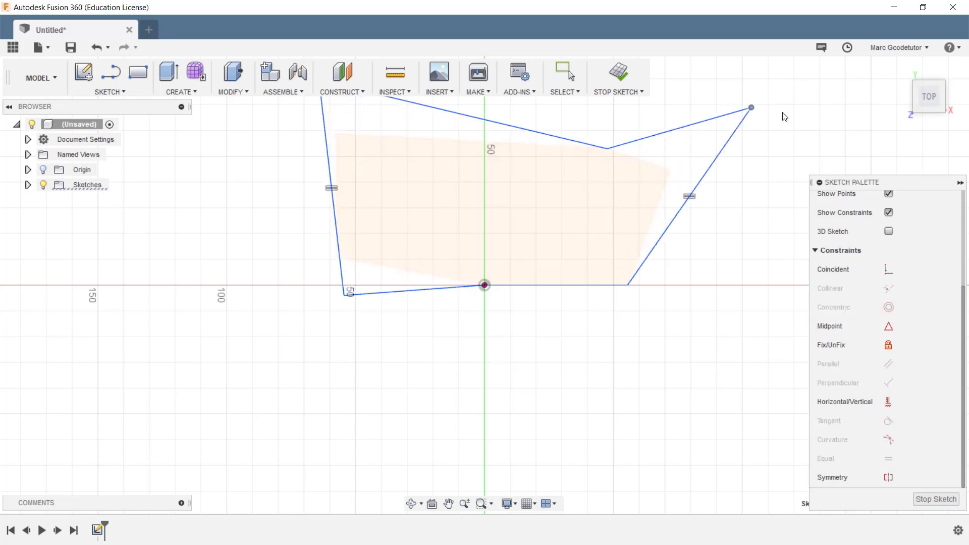
{"action": "left_click_drag", "start_coordinate": [750, 107], "coordinate": [698, 196]}
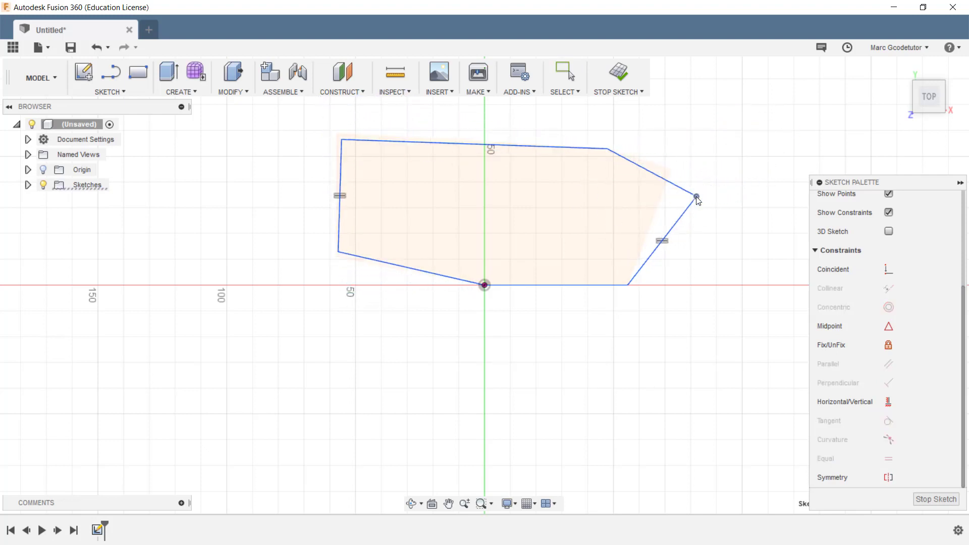
{"action": "left_click", "coordinate": [564, 69]}
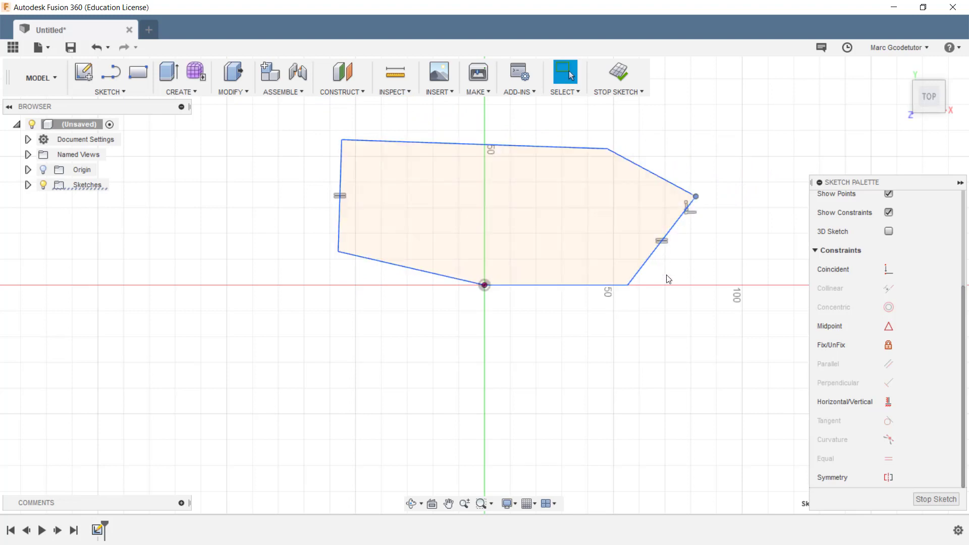
{"action": "left_click", "coordinate": [664, 242]}
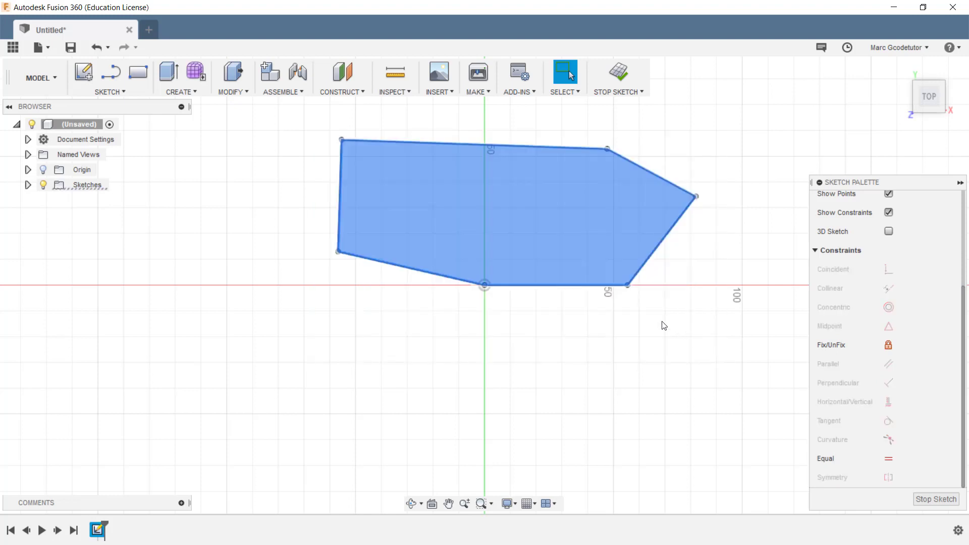
{"action": "mouse_move", "coordinate": [662, 327]}
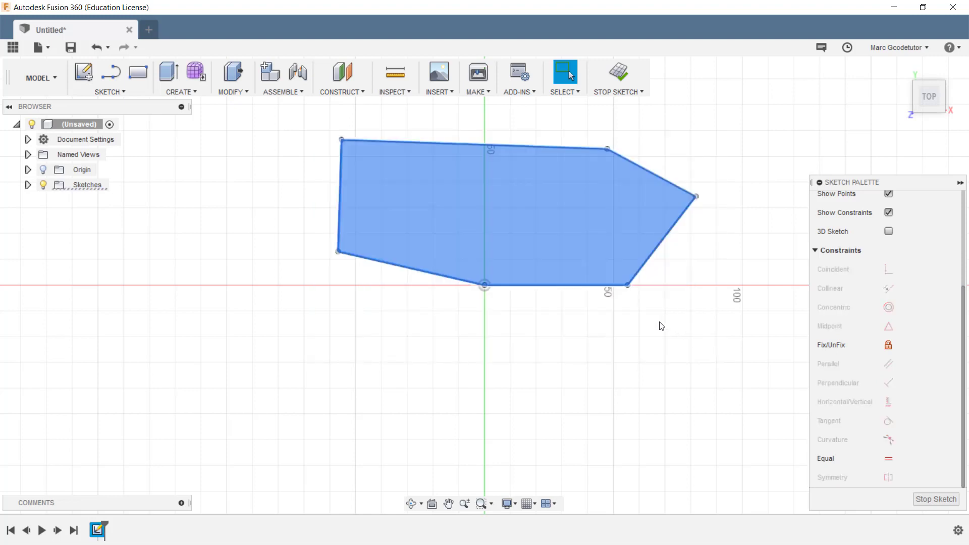
Step: Delete the old outline and draw a 100 mm circle centred on the origin
{"action": "key", "text": "Delete"}
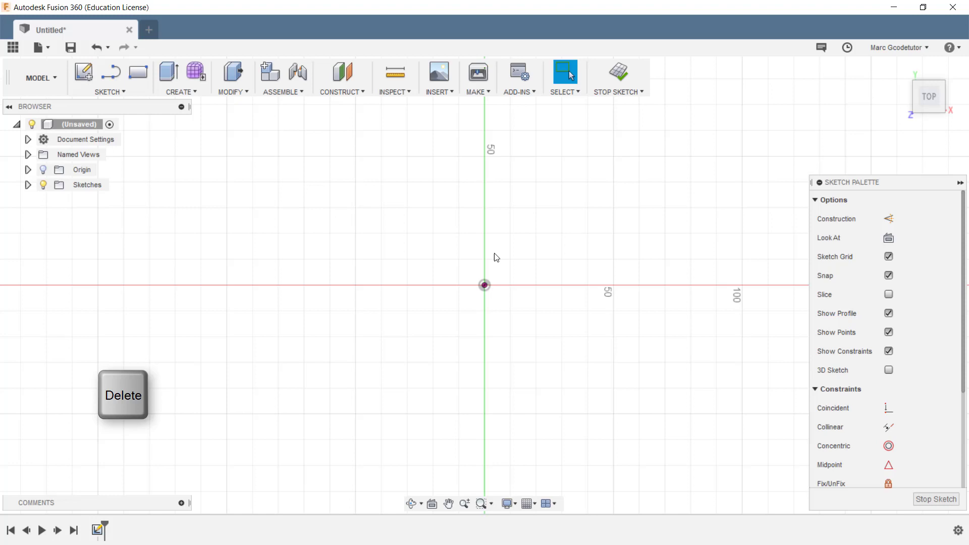
{"action": "key", "text": "Delete"}
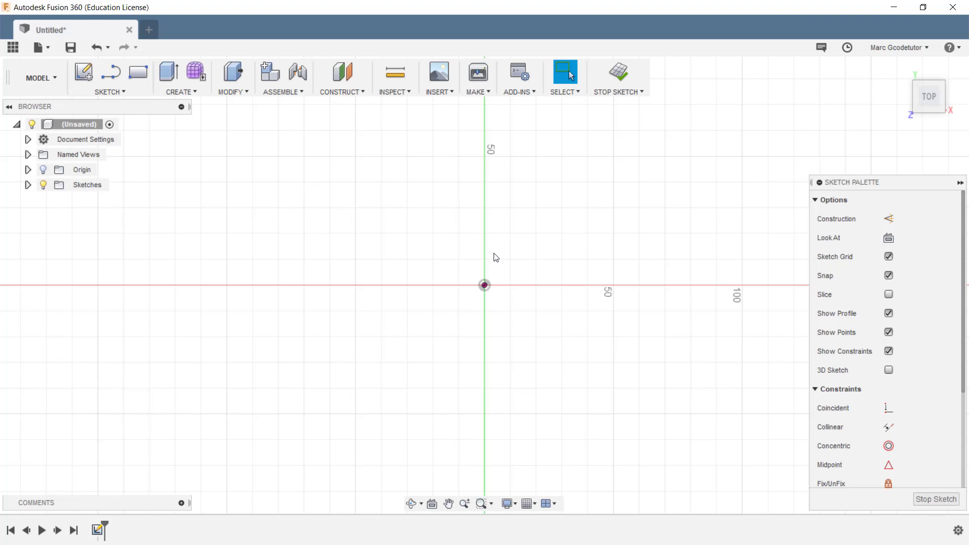
{"action": "key", "text": "c"}
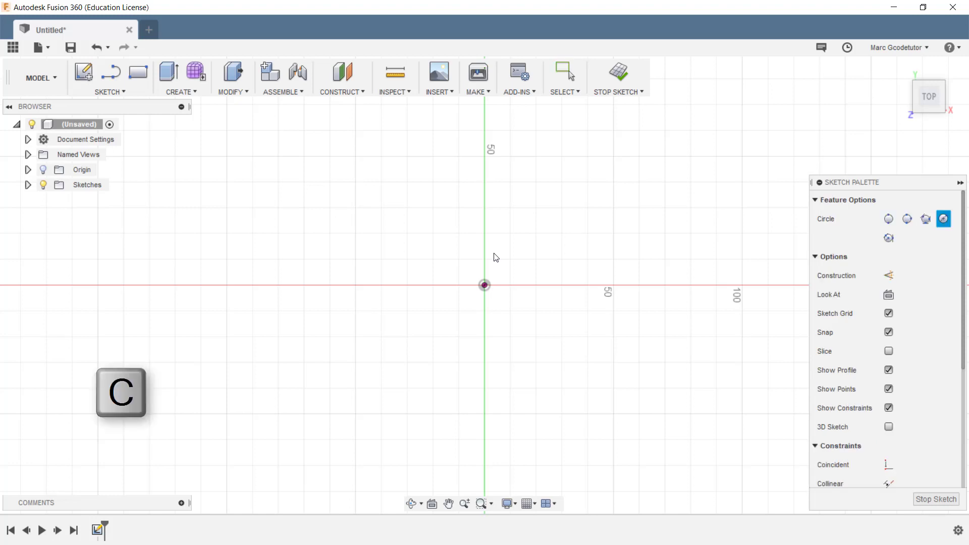
{"action": "left_click_drag", "start_coordinate": [484, 285], "coordinate": [538, 324]}
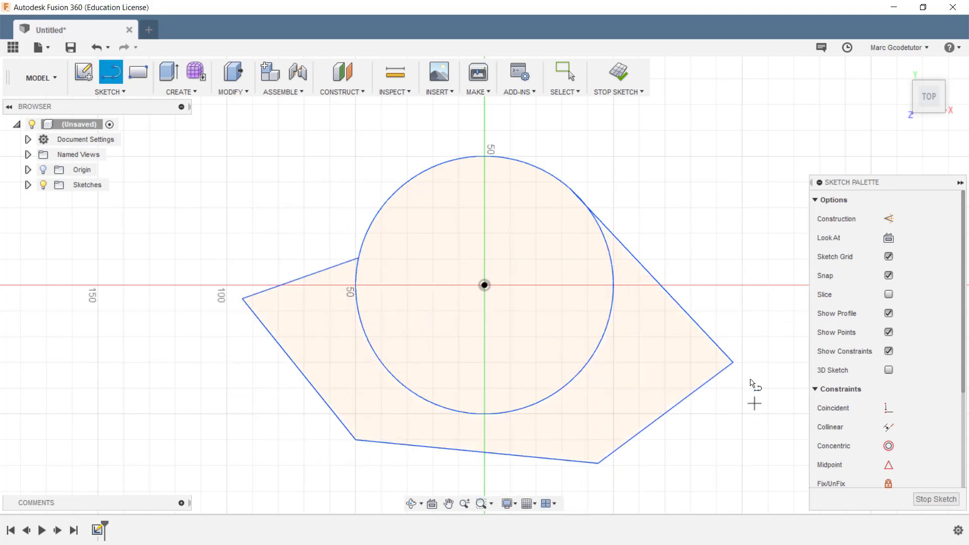
{"action": "key", "text": "Escape"}
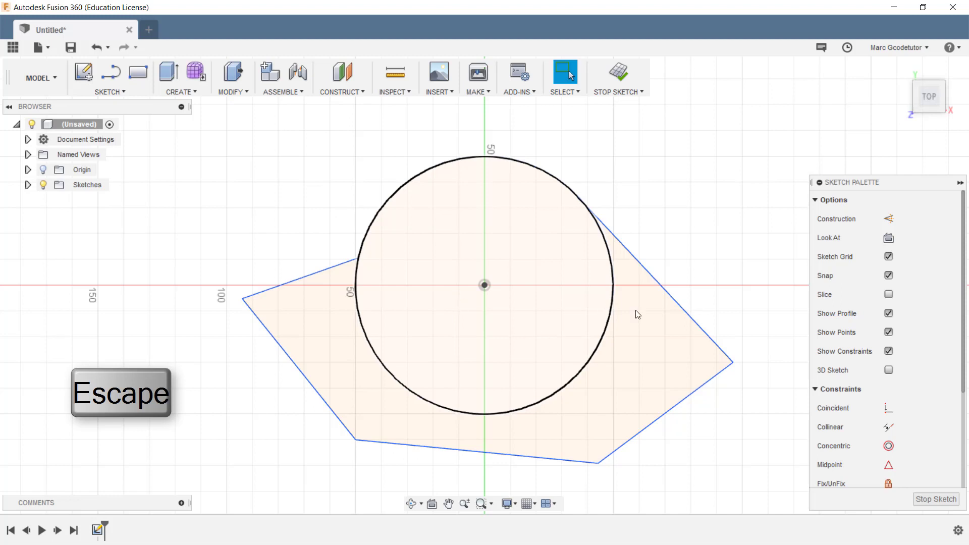
{"action": "key", "text": "Escape"}
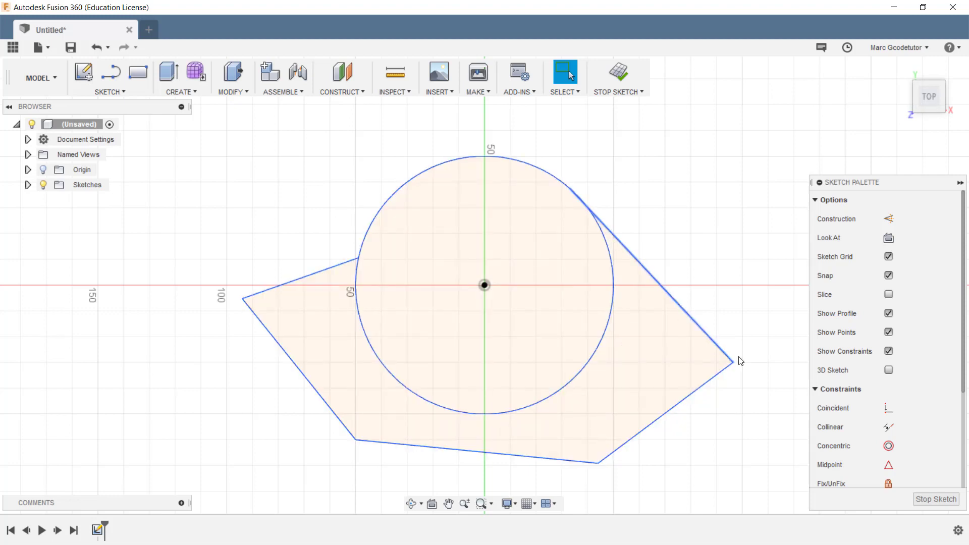
Step: Apply Tangent constraints between the upper-left and upper-right lines and the circle
{"action": "scroll", "scroll_direction": "down", "scroll_amount": 3}
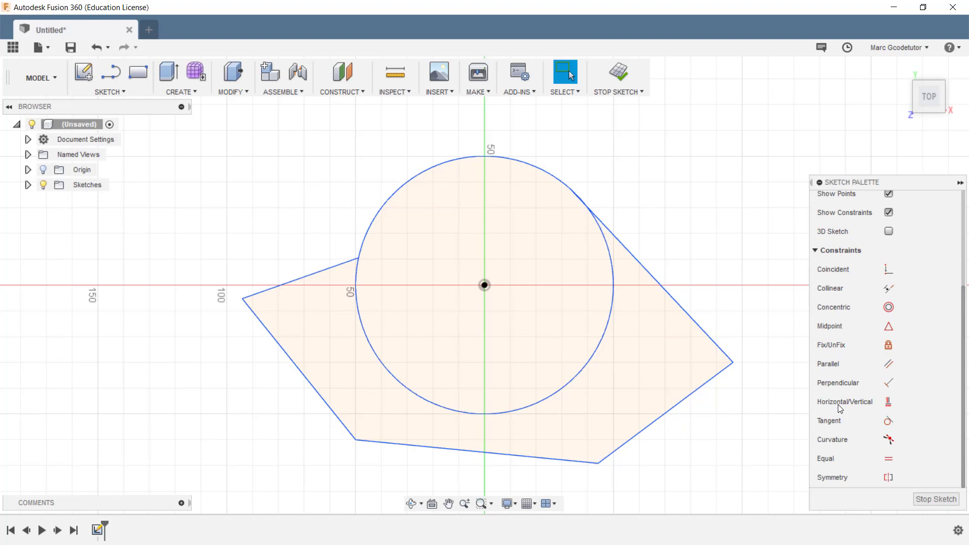
{"action": "left_click", "coordinate": [888, 421]}
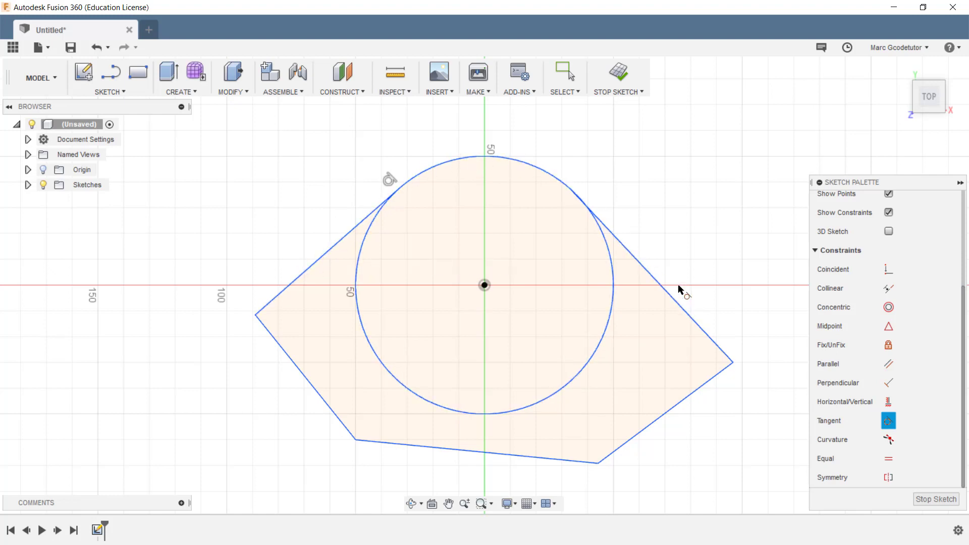
{"action": "left_click", "coordinate": [564, 69]}
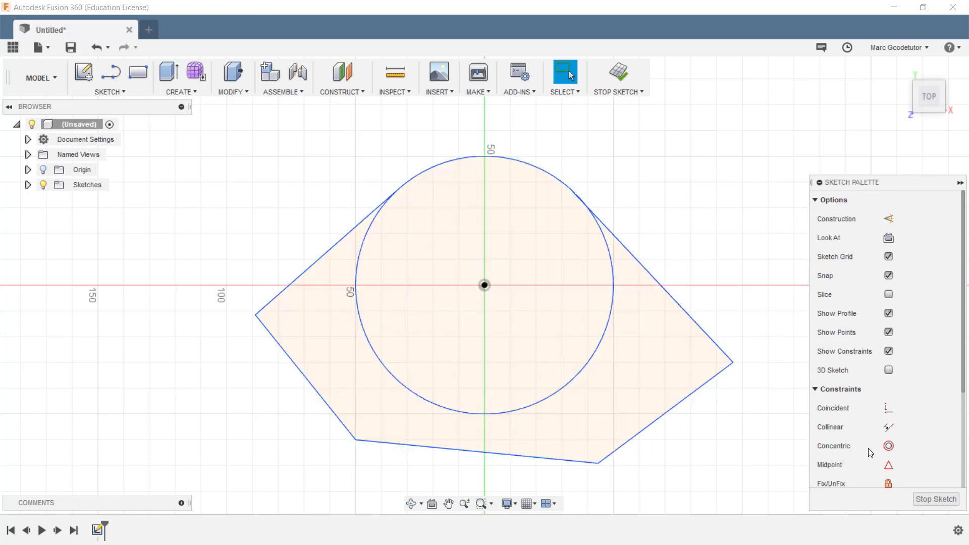
Step: Draw a small inner circle and make it concentric with the big circle
{"action": "left_click", "coordinate": [451, 245]}
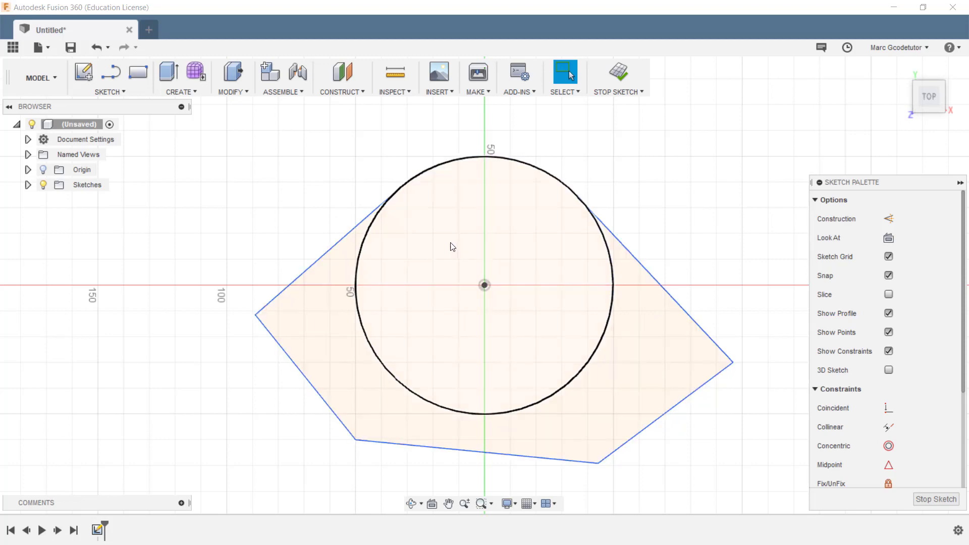
{"action": "mouse_move", "coordinate": [442, 272]}
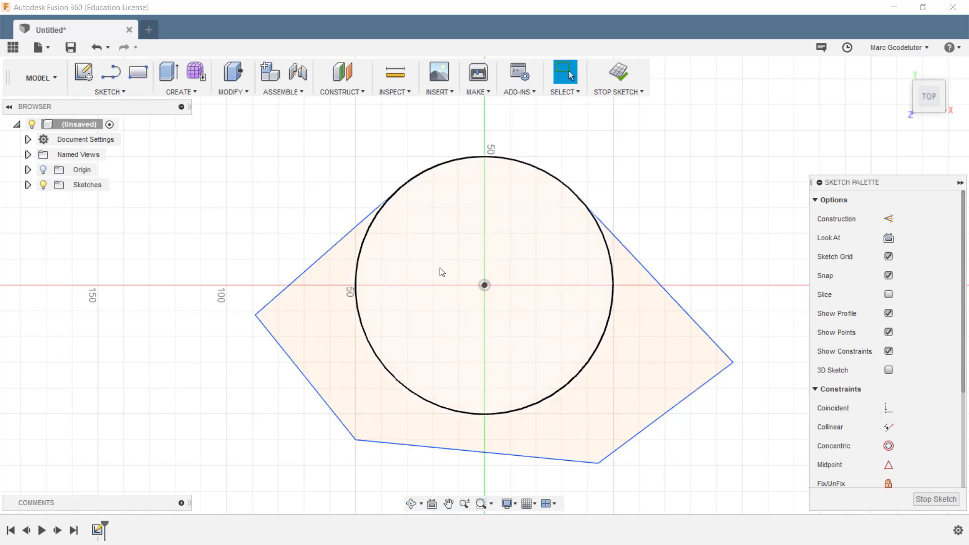
{"action": "left_click", "coordinate": [432, 272]}
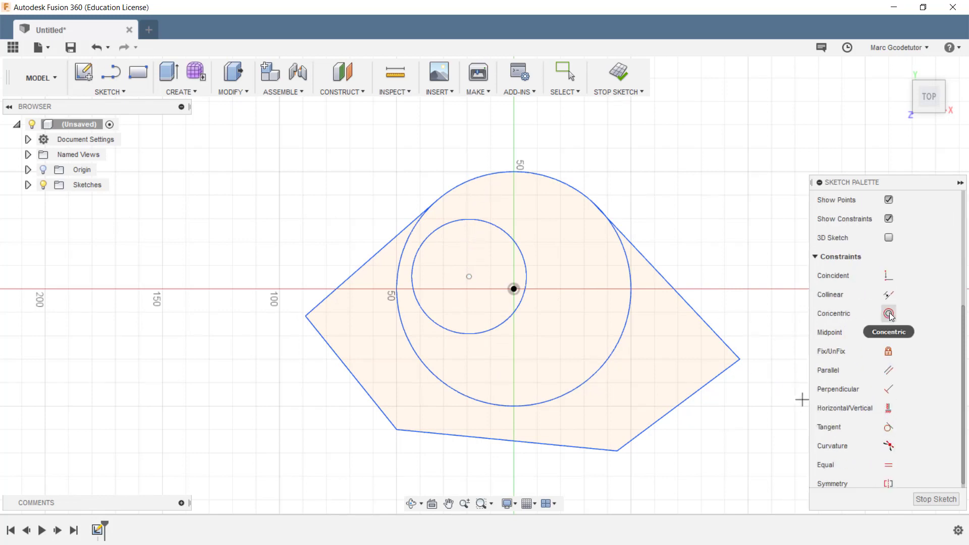
{"action": "left_click", "coordinate": [889, 313]}
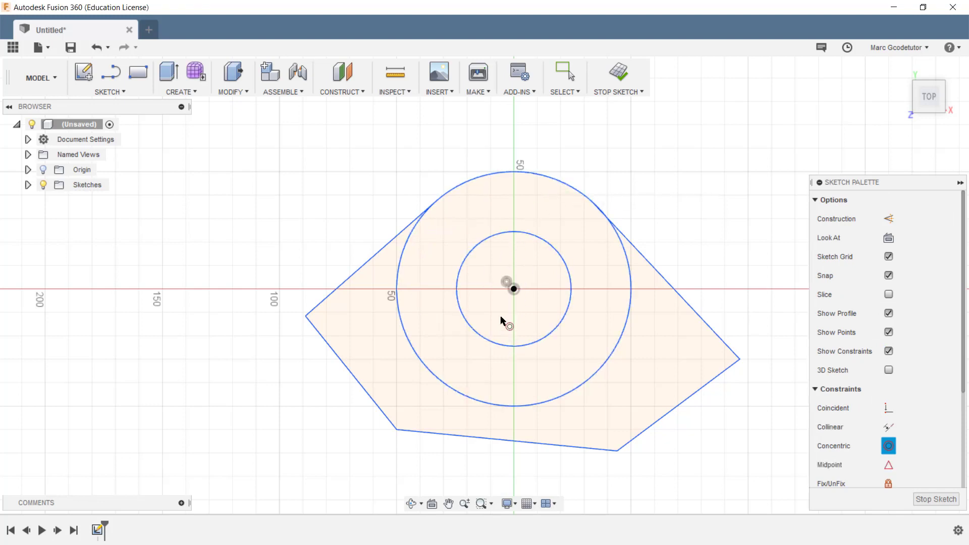
{"action": "mouse_move", "coordinate": [526, 314]}
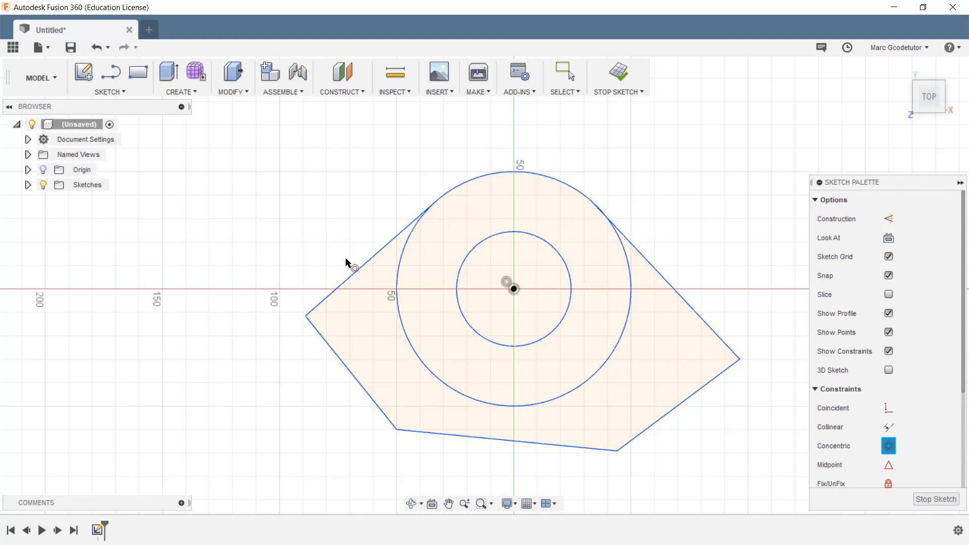
Step: Trim the big circle's lower section, keeping its top arc between the tangent lines
{"action": "left_click", "coordinate": [563, 71]}
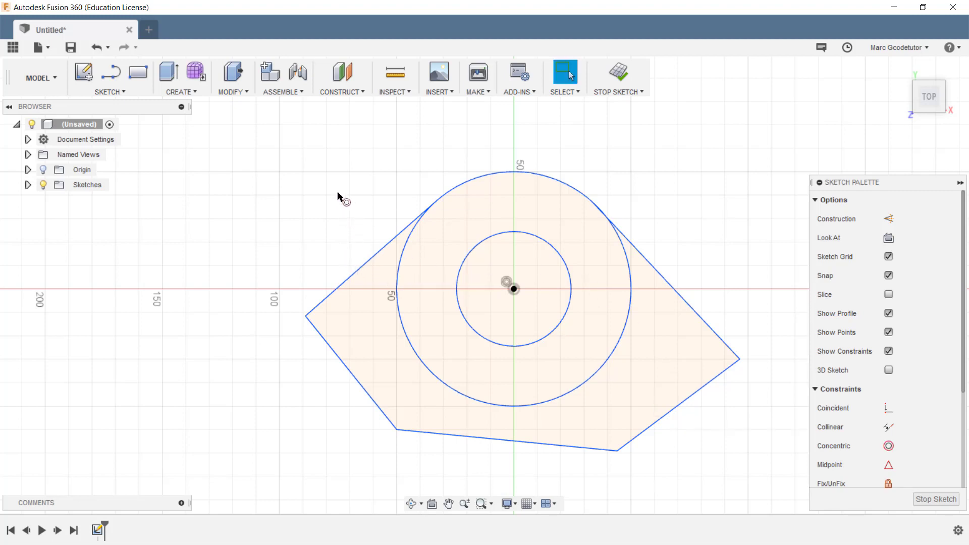
{"action": "key", "text": "t"}
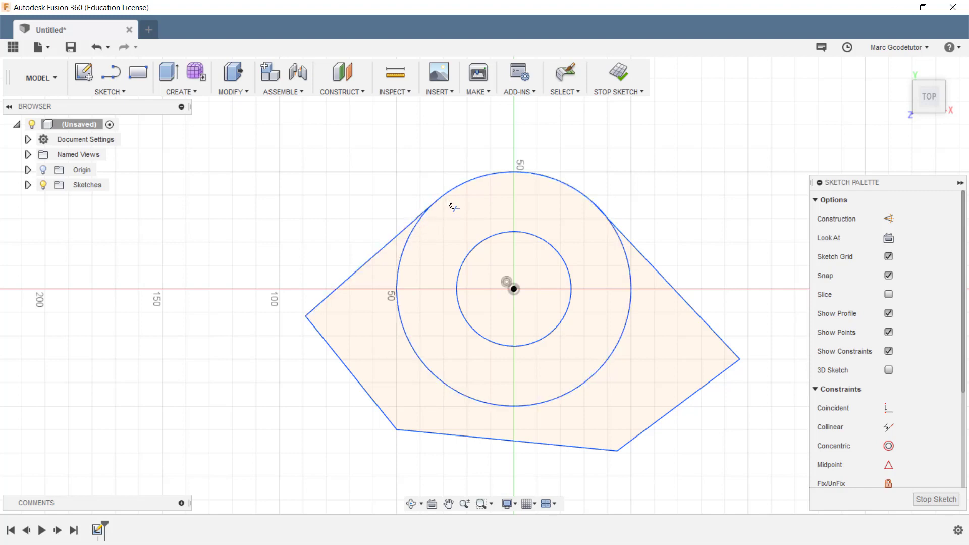
{"action": "mouse_move", "coordinate": [338, 263]}
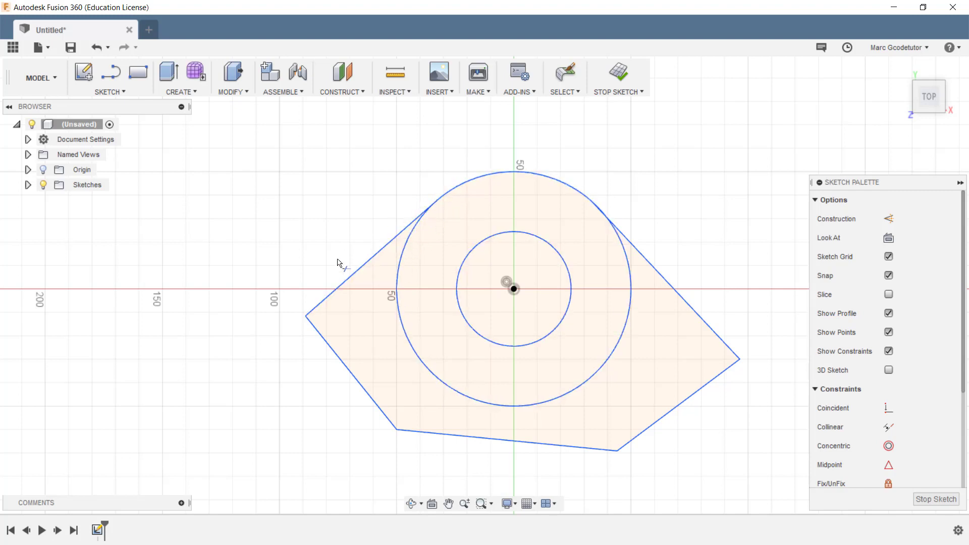
{"action": "left_click", "coordinate": [564, 71]}
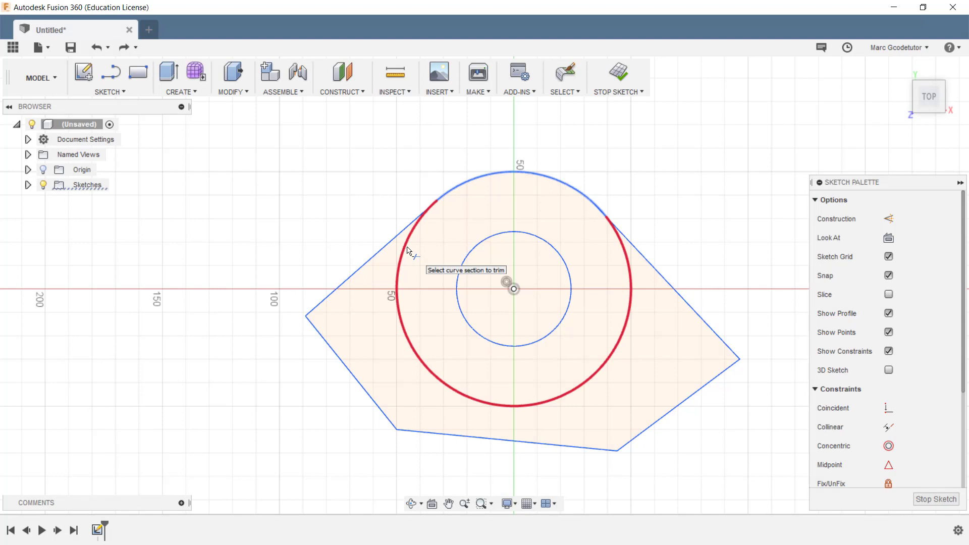
{"action": "left_click", "coordinate": [529, 399]}
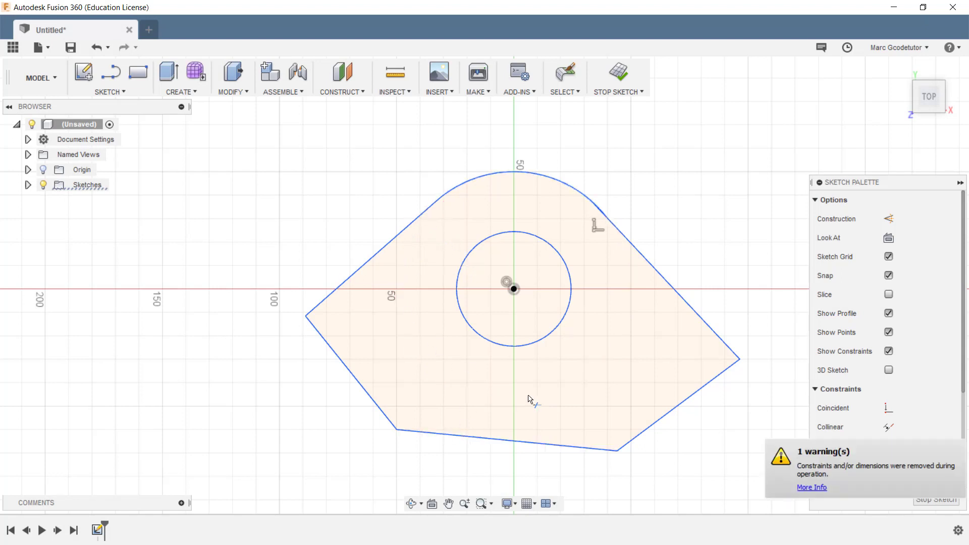
{"action": "mouse_move", "coordinate": [549, 179]}
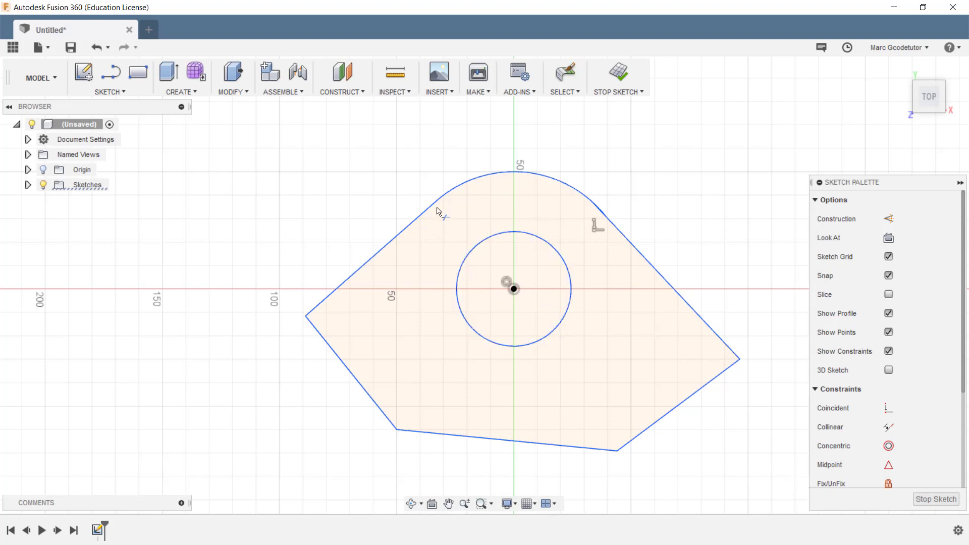
{"action": "mouse_move", "coordinate": [482, 381]}
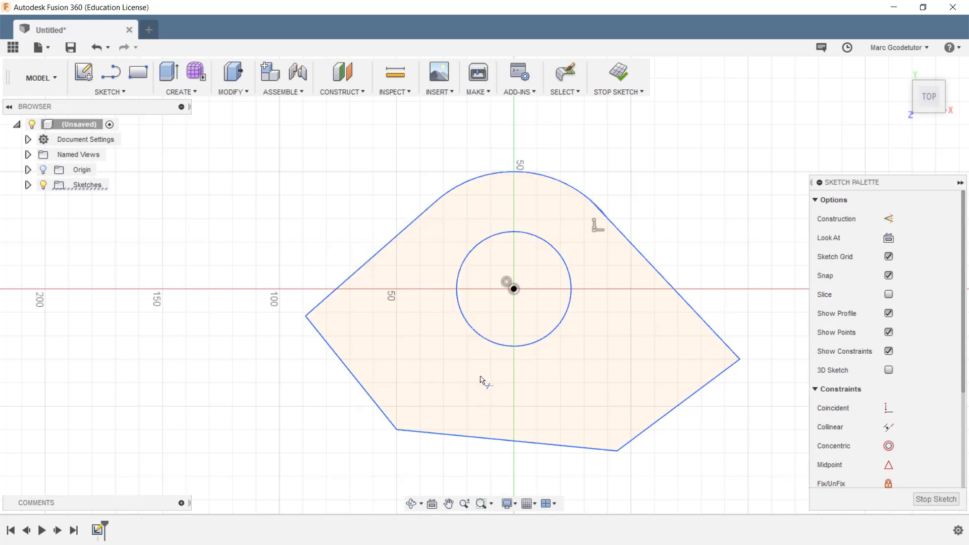